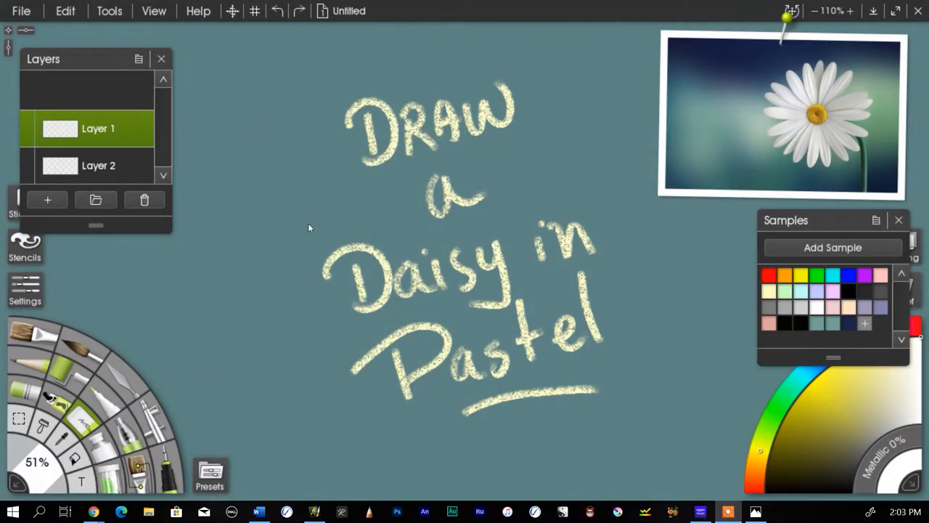
mouse_move(404, 250)
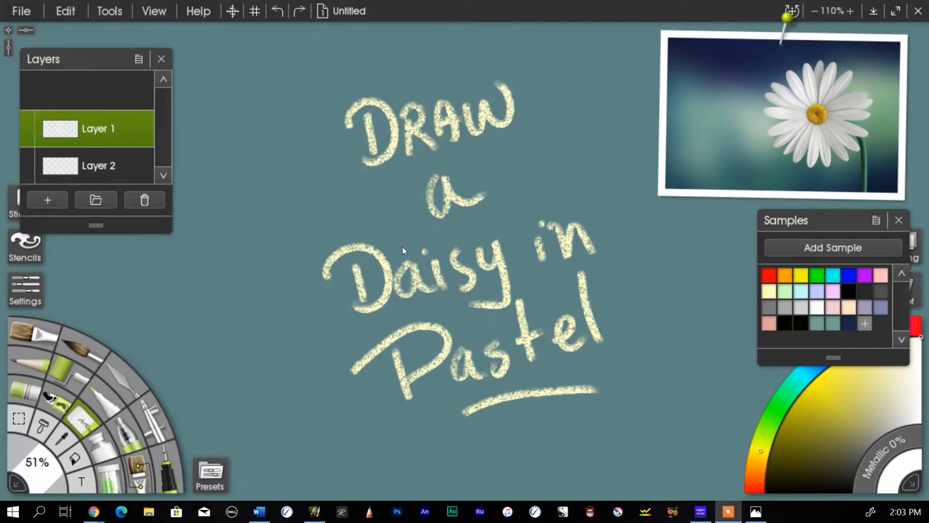
mouse_move(392, 308)
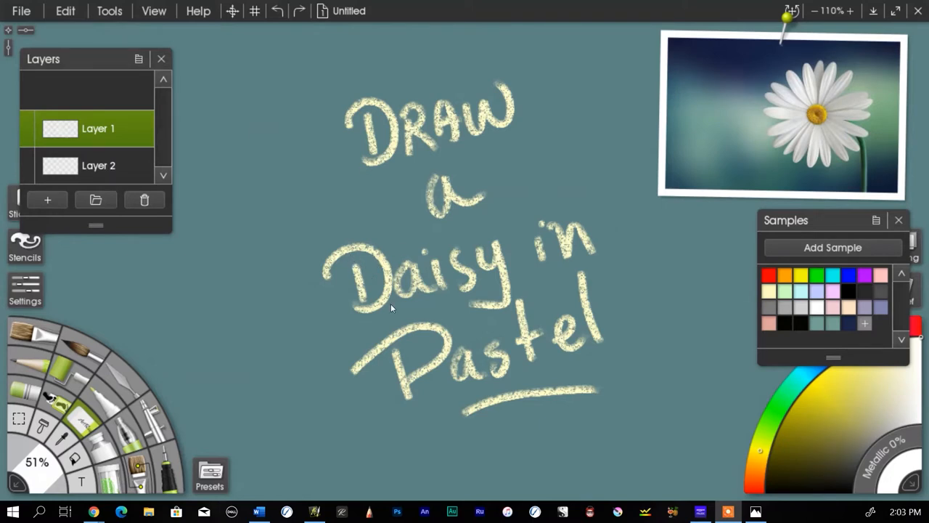
mouse_move(394, 335)
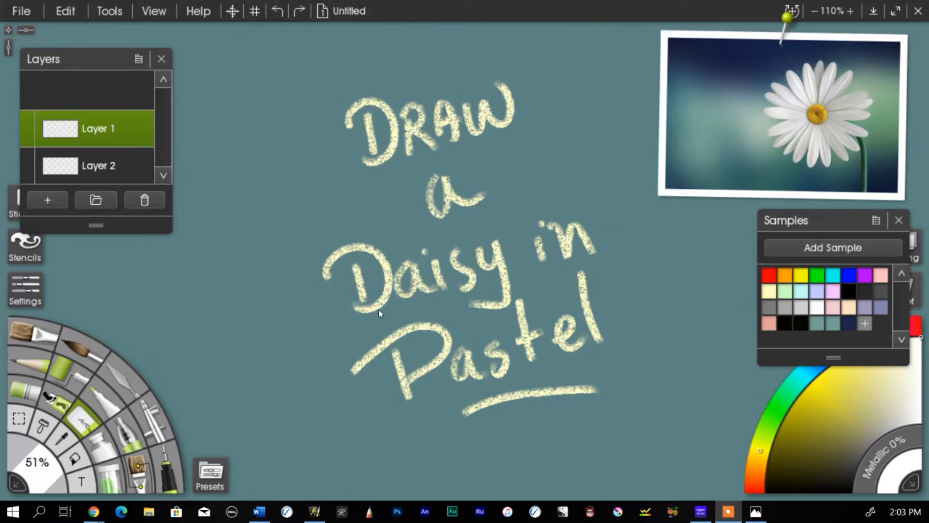
mouse_move(354, 265)
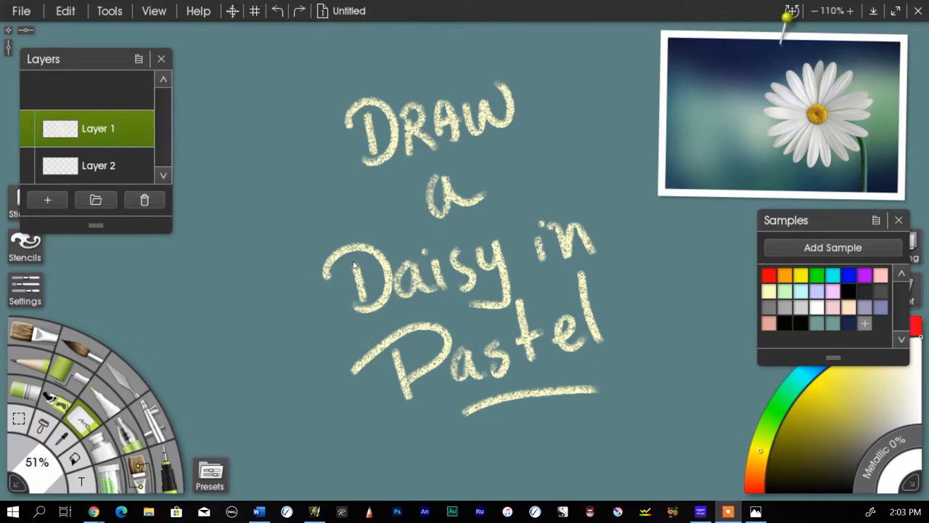
mouse_move(360, 315)
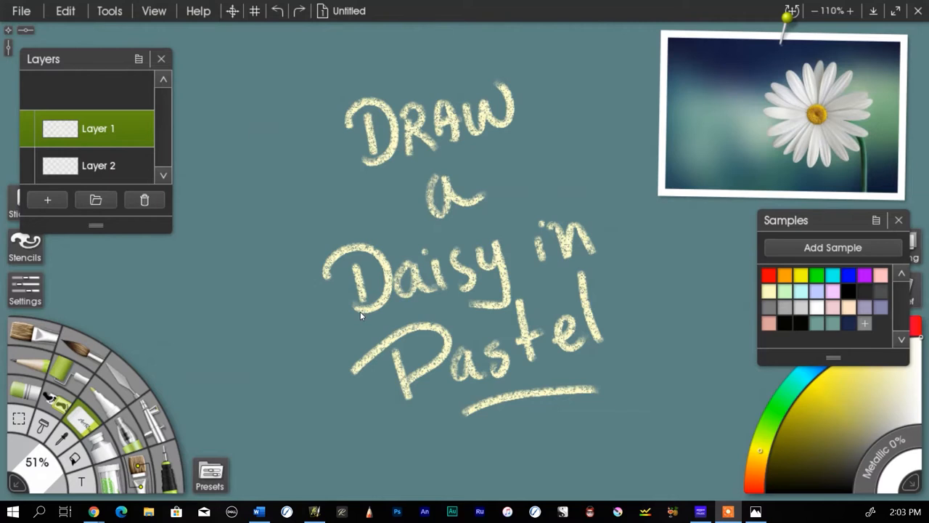
mouse_move(358, 313)
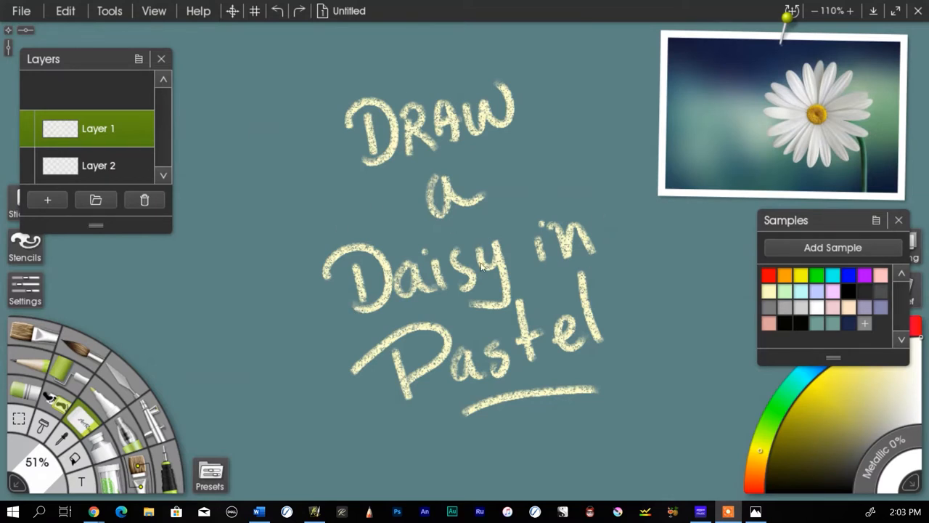
mouse_move(392, 202)
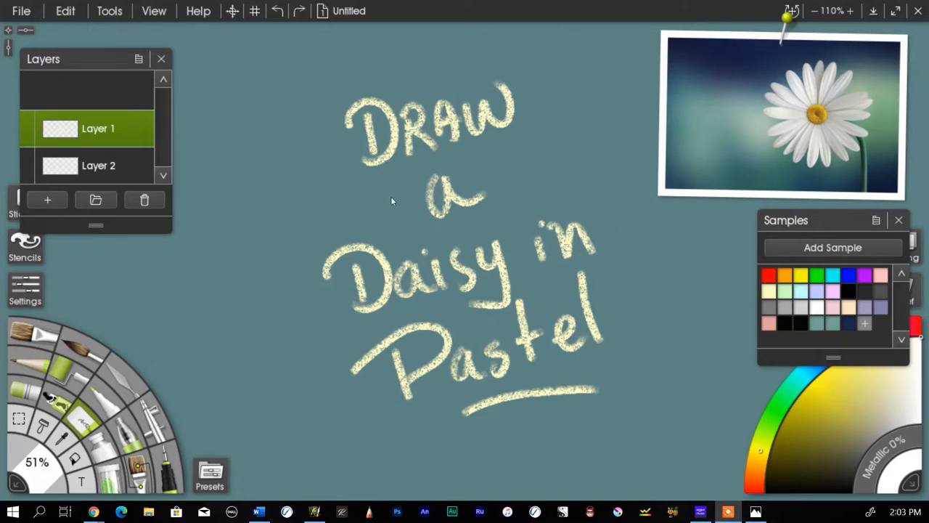
mouse_move(370, 252)
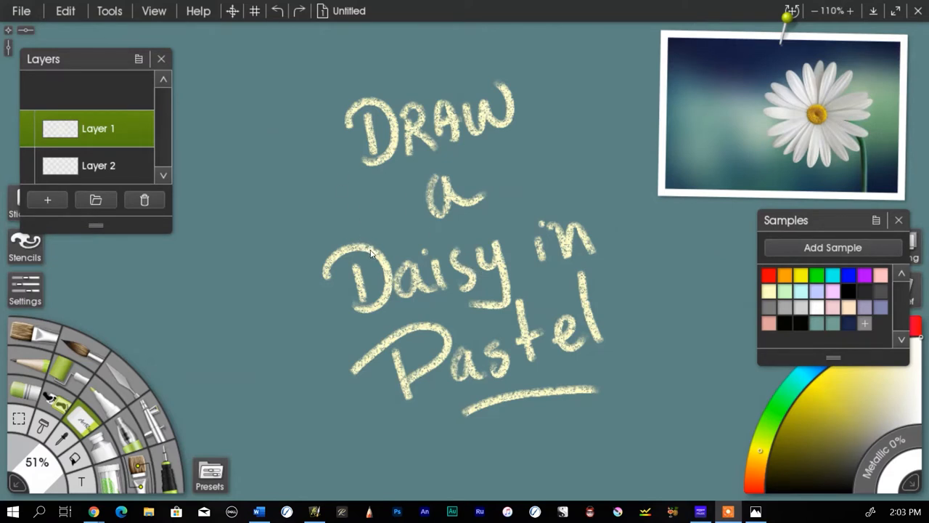
mouse_move(368, 250)
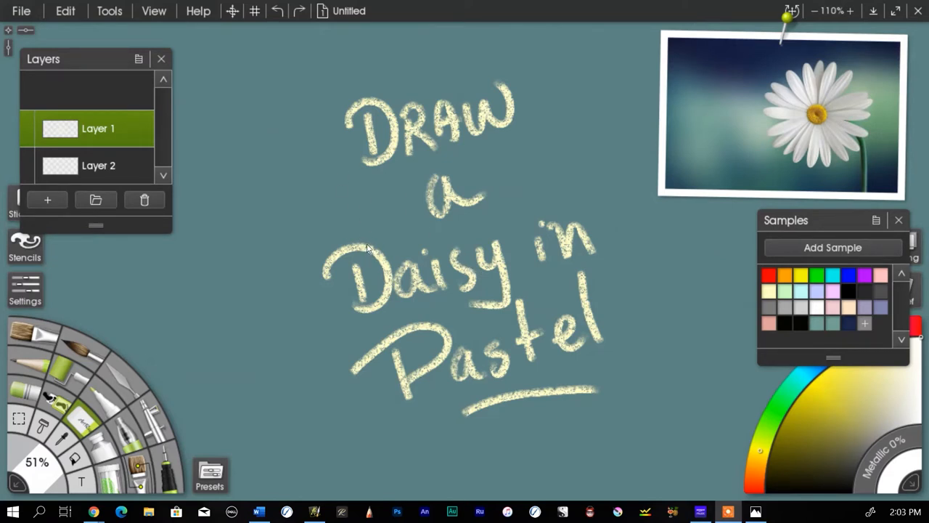
mouse_move(462, 211)
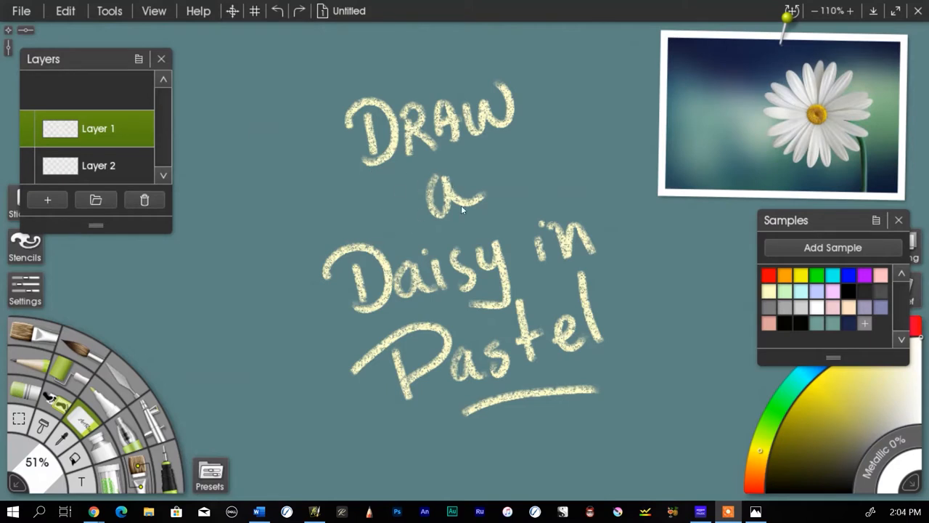
mouse_move(526, 235)
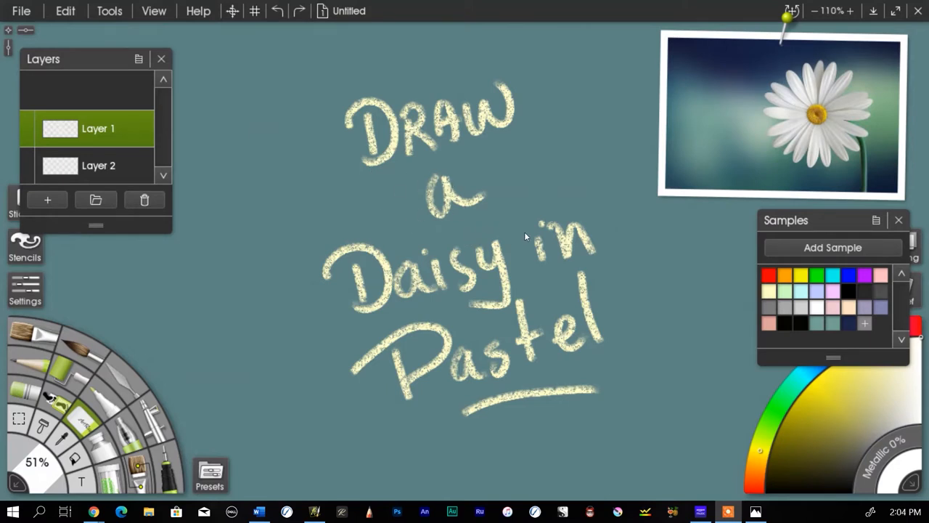
mouse_move(522, 226)
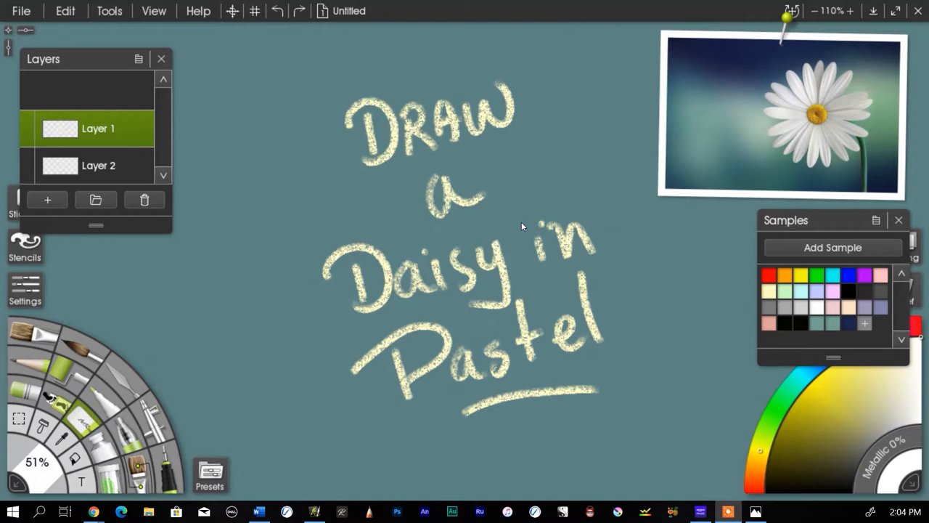
mouse_move(378, 241)
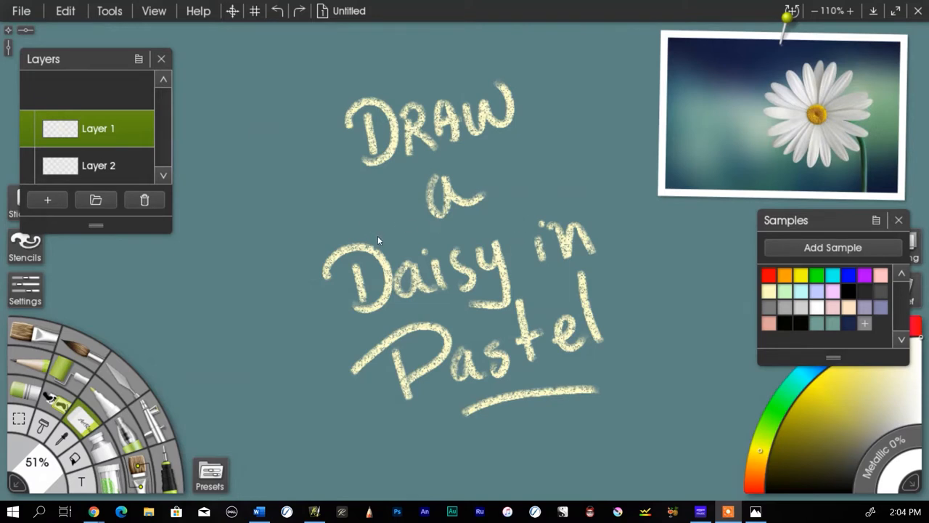
mouse_move(393, 253)
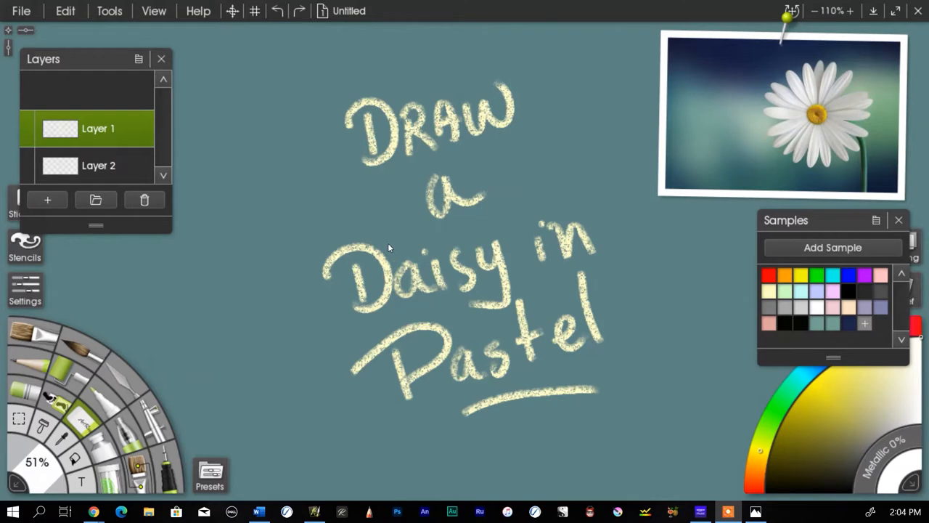
mouse_move(500, 308)
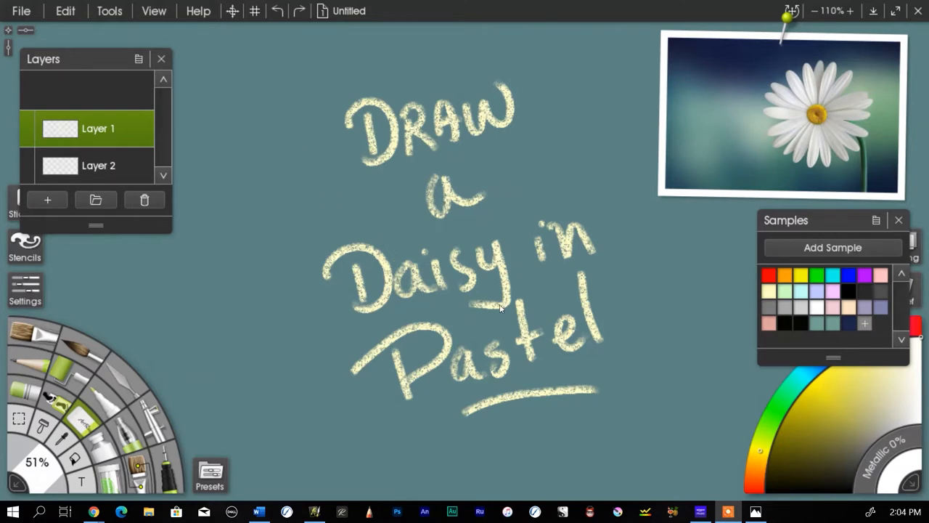
mouse_move(412, 305)
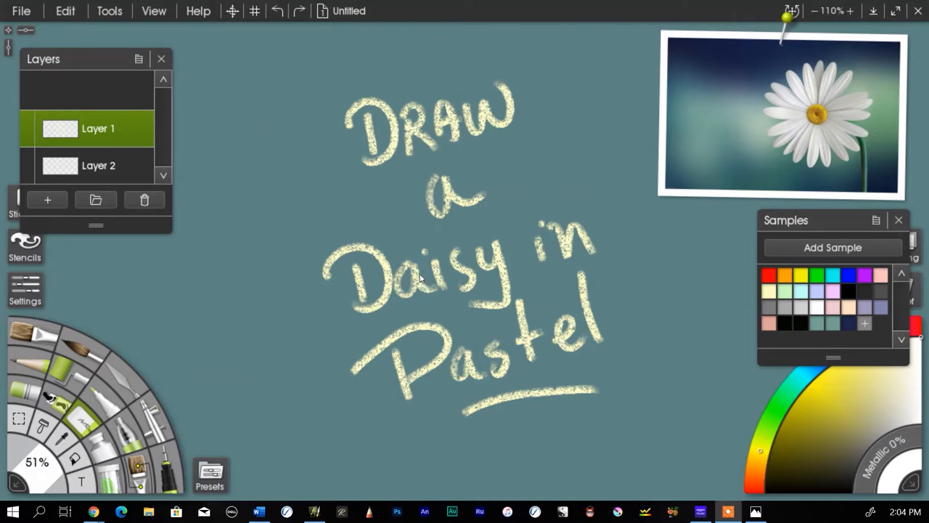
mouse_move(344, 150)
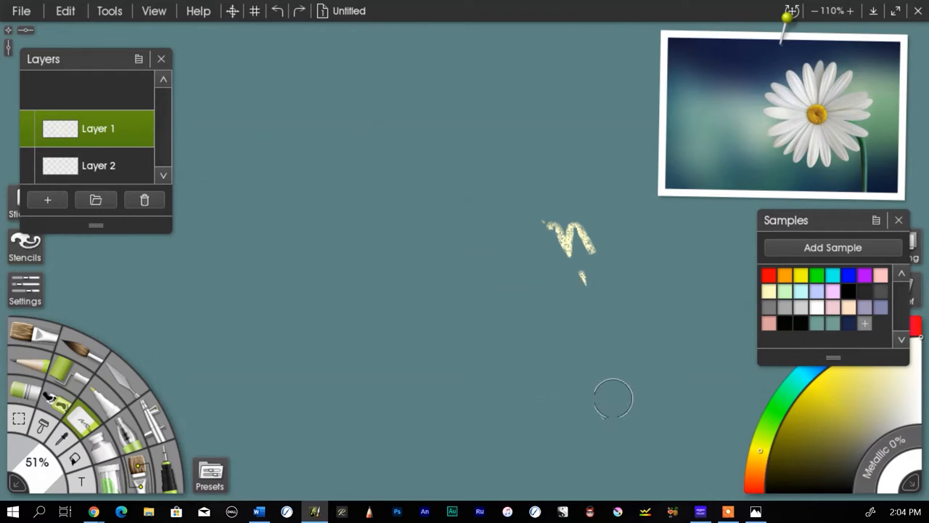
Select Layer 2 in the Layers panel after clearing the title lettering
click(99, 166)
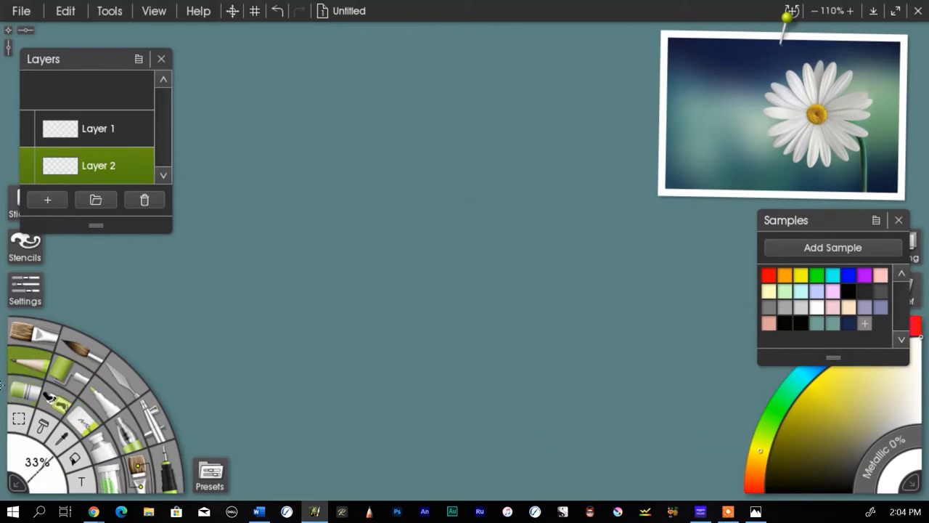
mouse_move(799, 328)
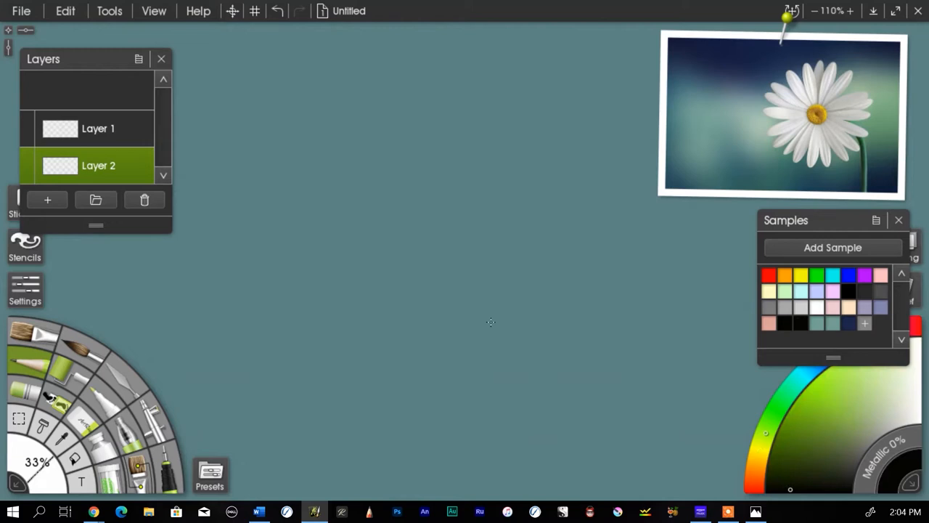
mouse_move(406, 140)
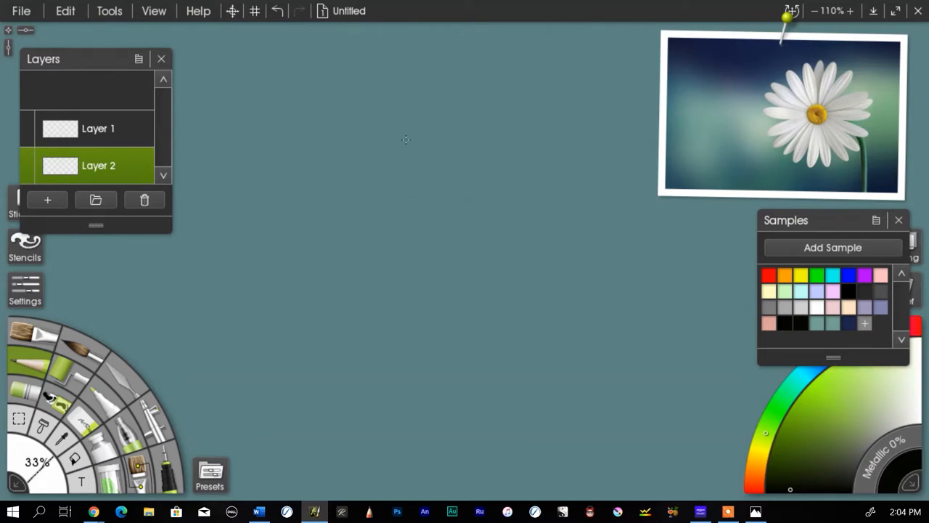
mouse_move(358, 143)
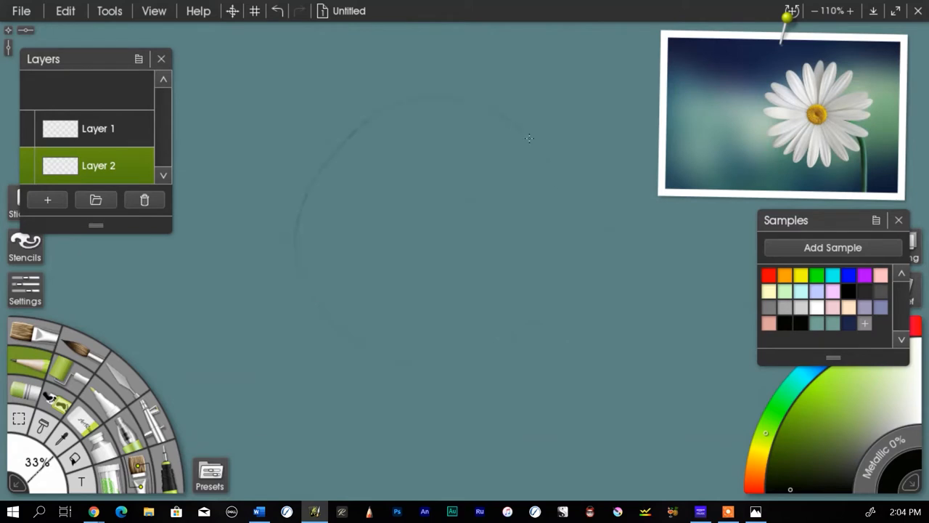
mouse_move(496, 359)
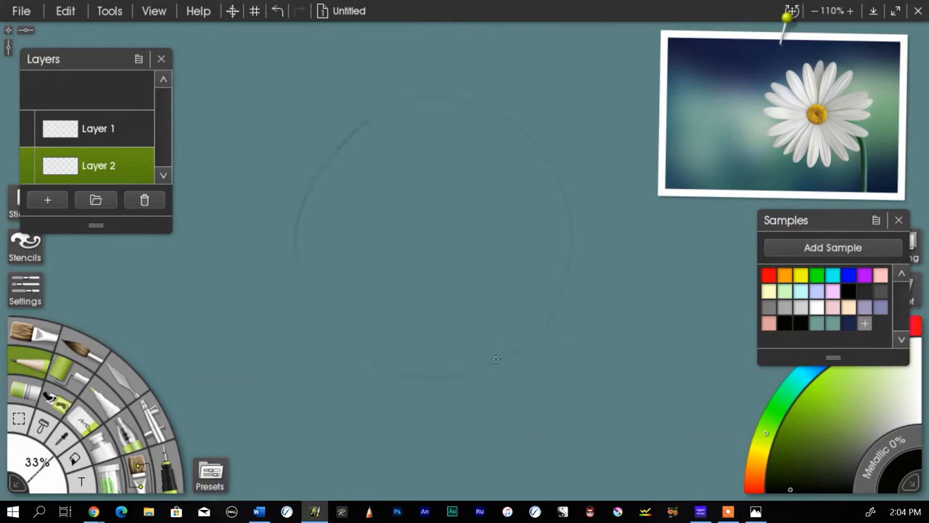
mouse_move(363, 121)
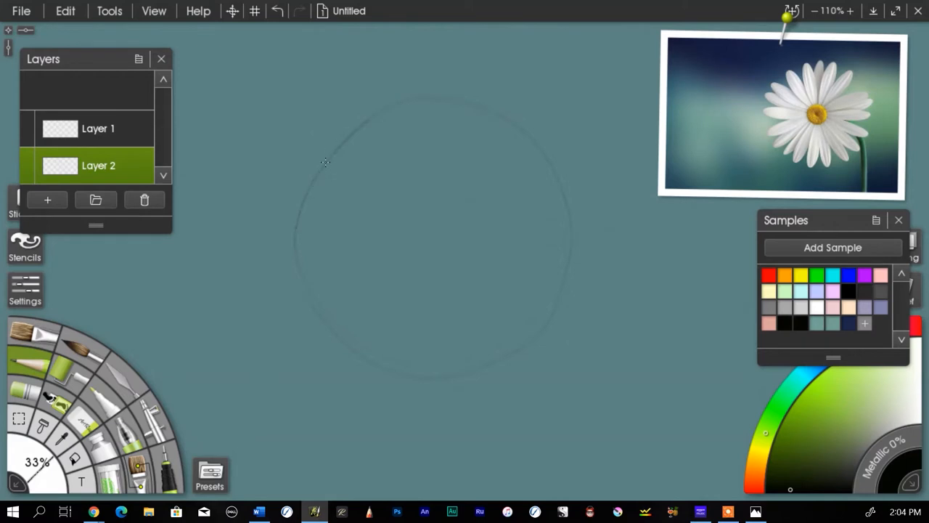
mouse_move(453, 259)
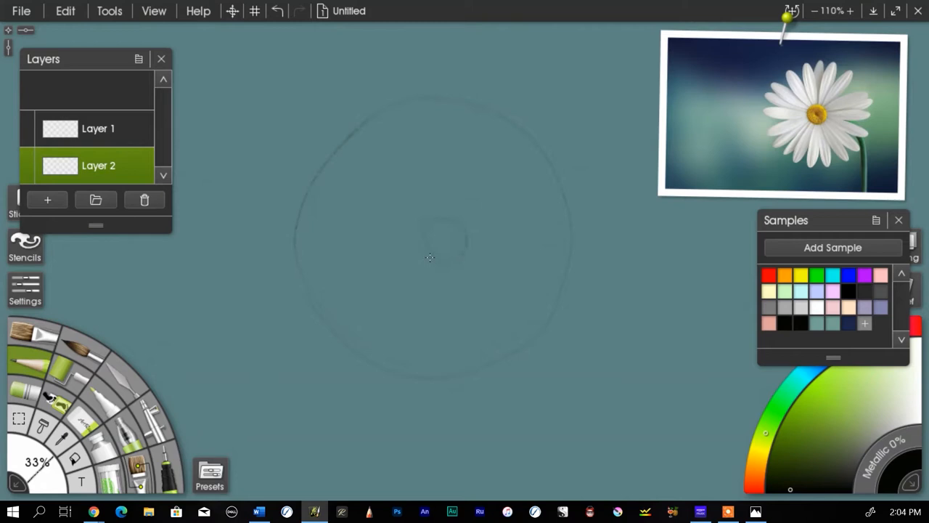
mouse_move(400, 199)
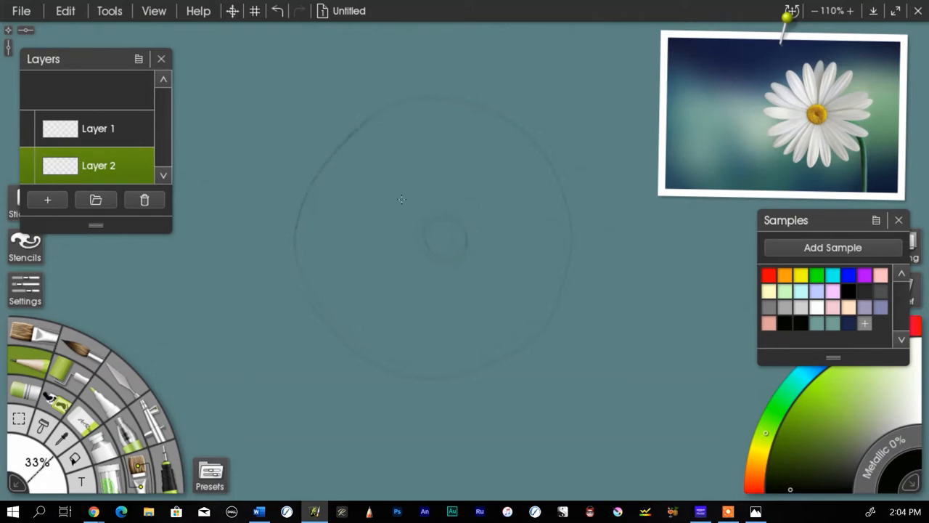
mouse_move(415, 239)
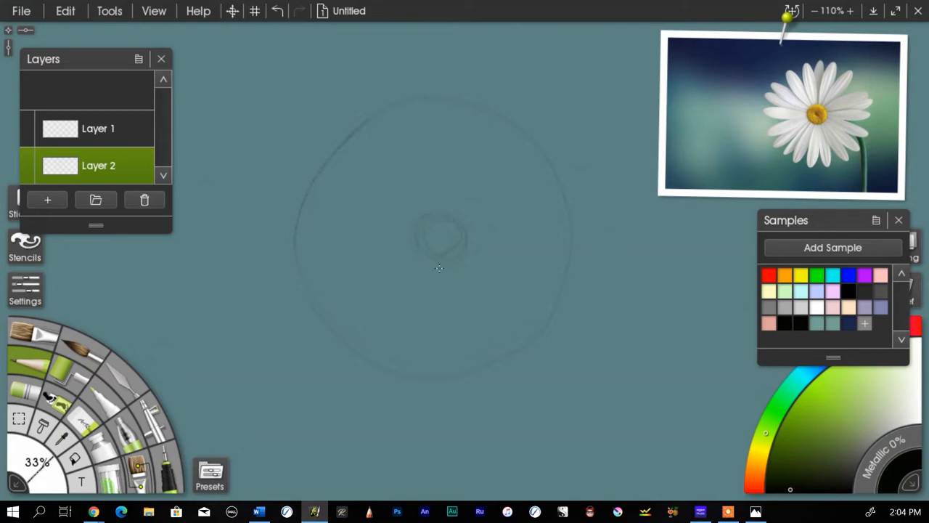
mouse_move(418, 310)
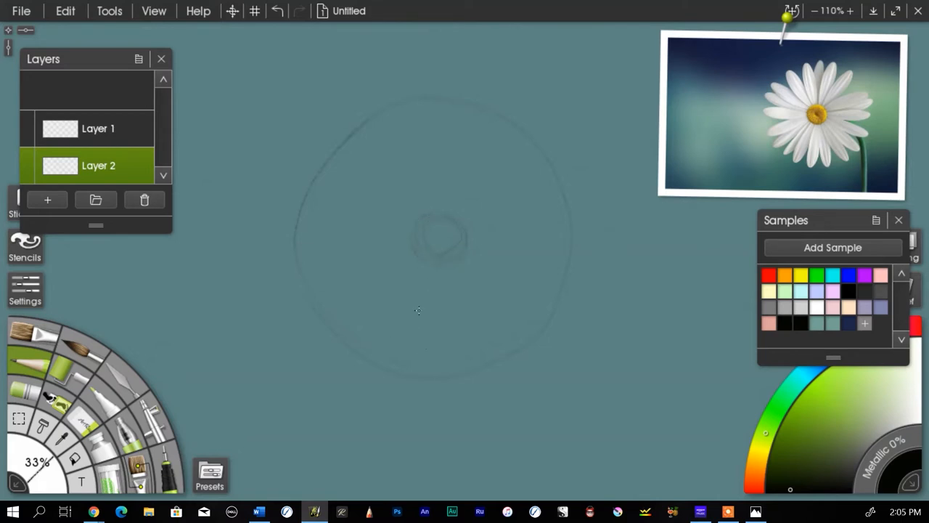
mouse_move(392, 273)
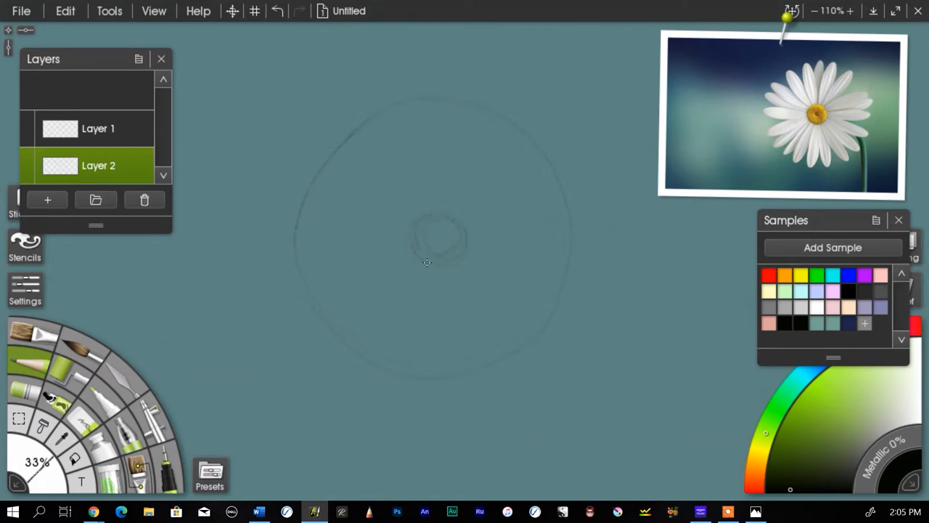
mouse_move(447, 256)
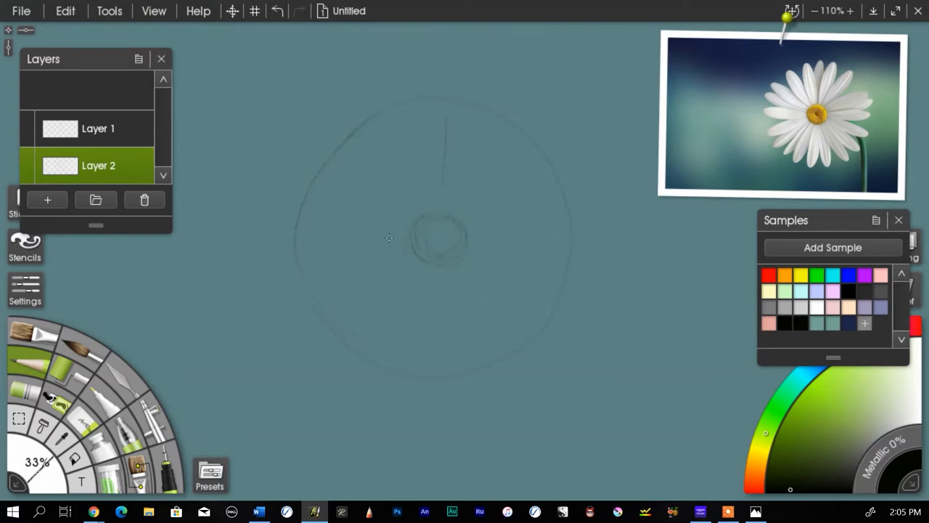
mouse_move(485, 370)
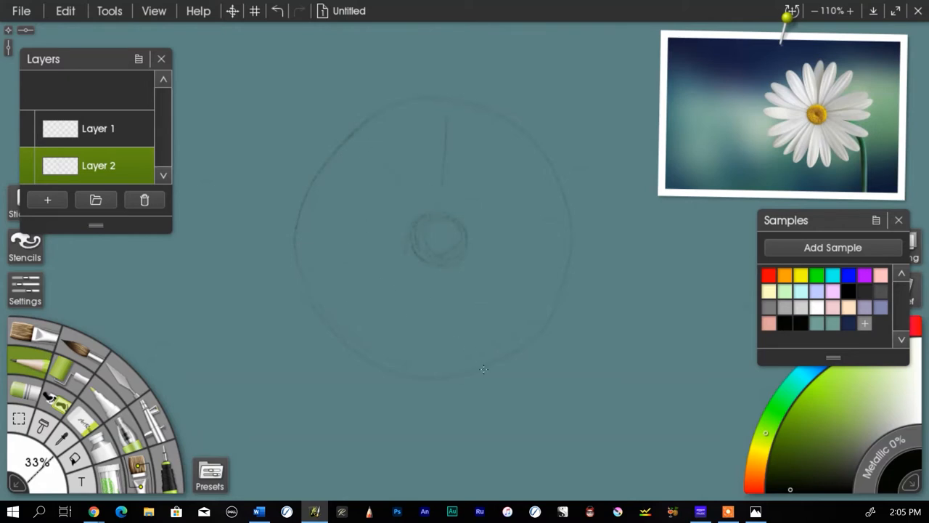
Switch to Layer 1 and fill the sketch's centre circle with orange pastel
click(98, 128)
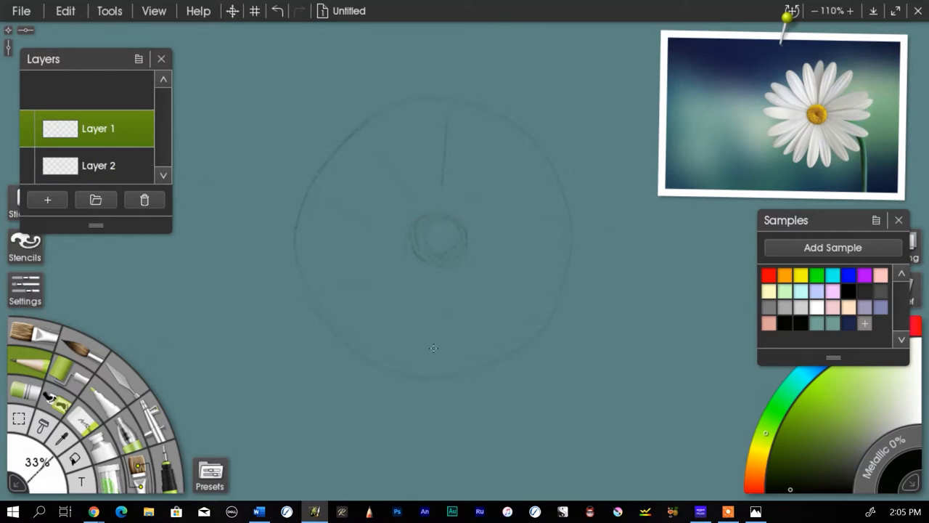
mouse_move(428, 351)
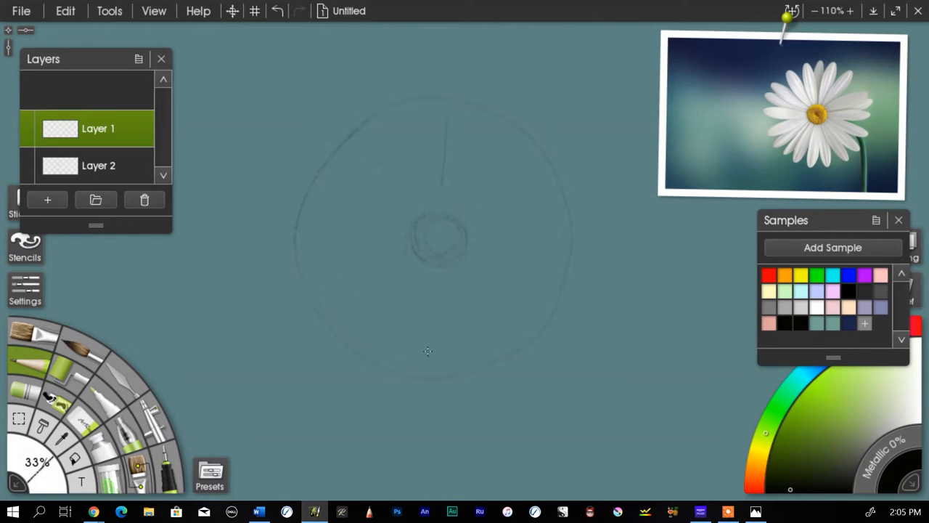
mouse_move(430, 232)
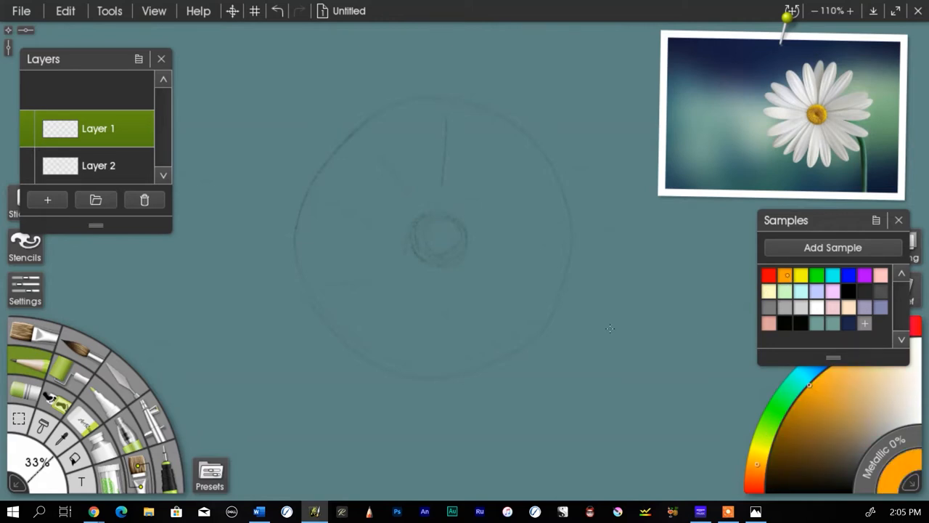
mouse_move(468, 269)
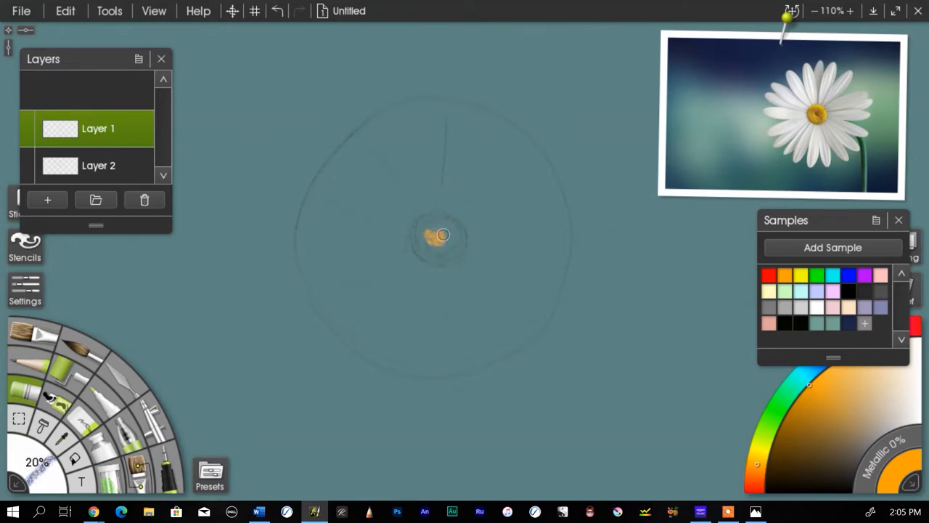
drag(441, 235, 457, 243)
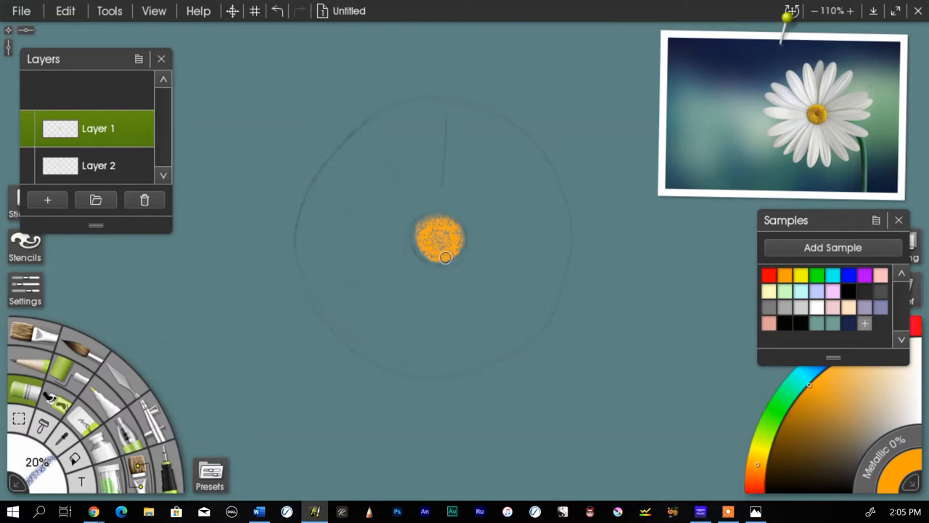
mouse_move(457, 334)
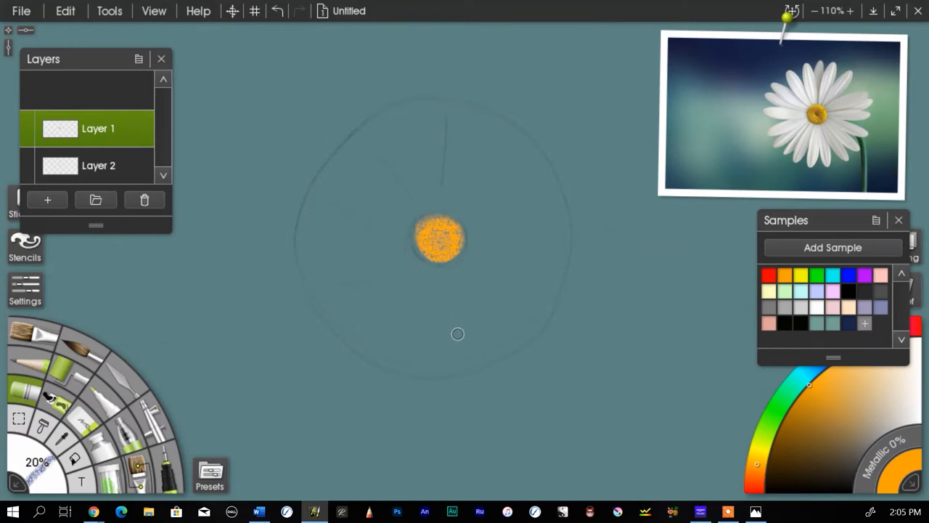
mouse_move(811, 308)
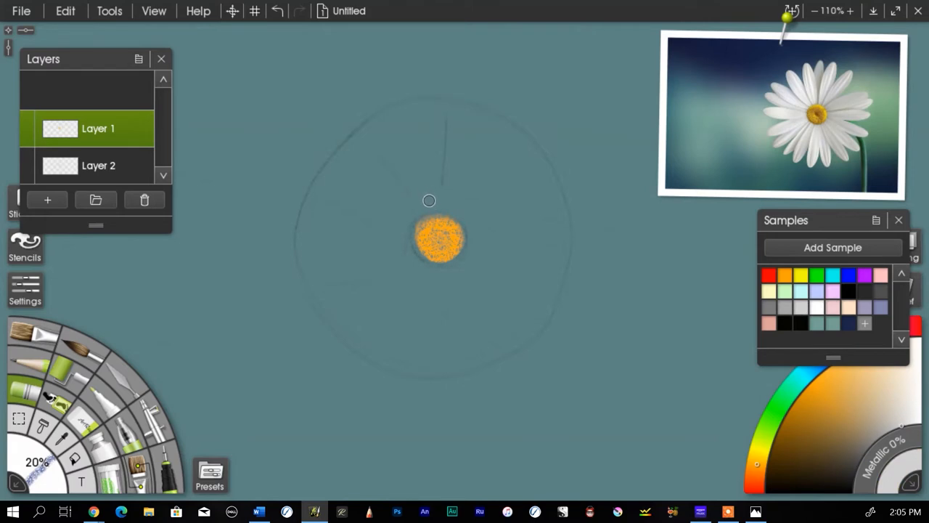
mouse_move(476, 200)
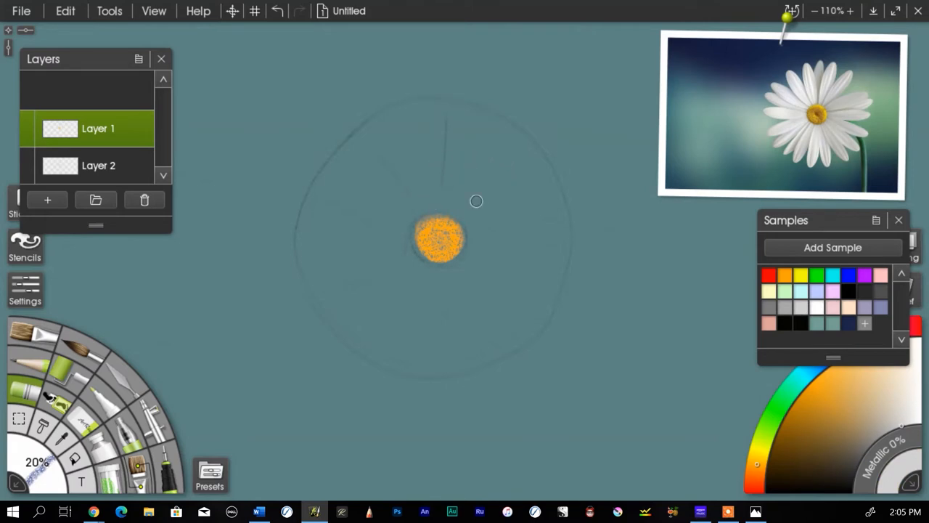
mouse_move(774, 338)
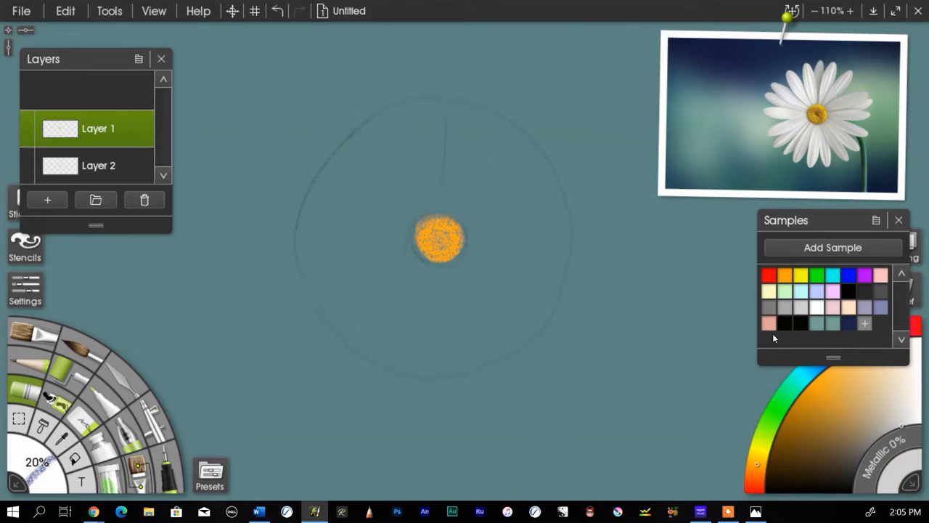
mouse_move(424, 174)
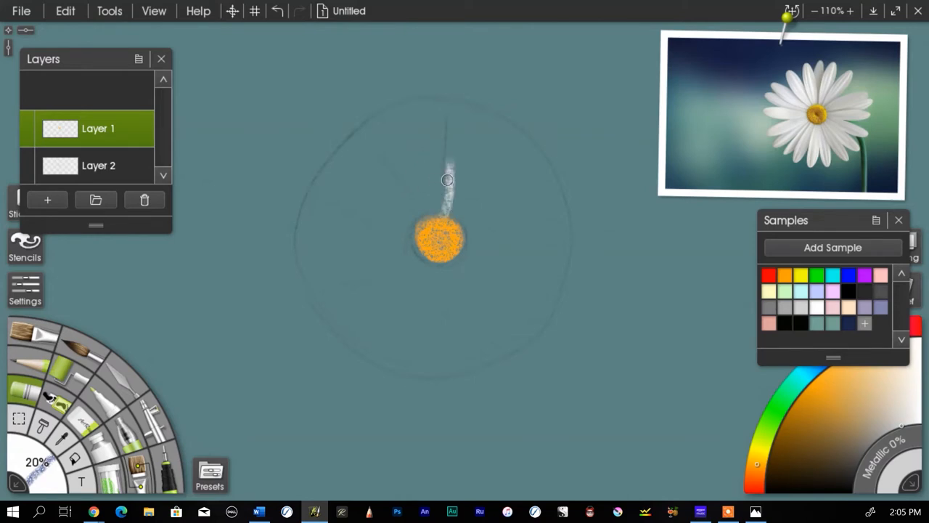
Paint thick white pastel petals pointing up and to the right of the orange centre
drag(447, 180, 438, 97)
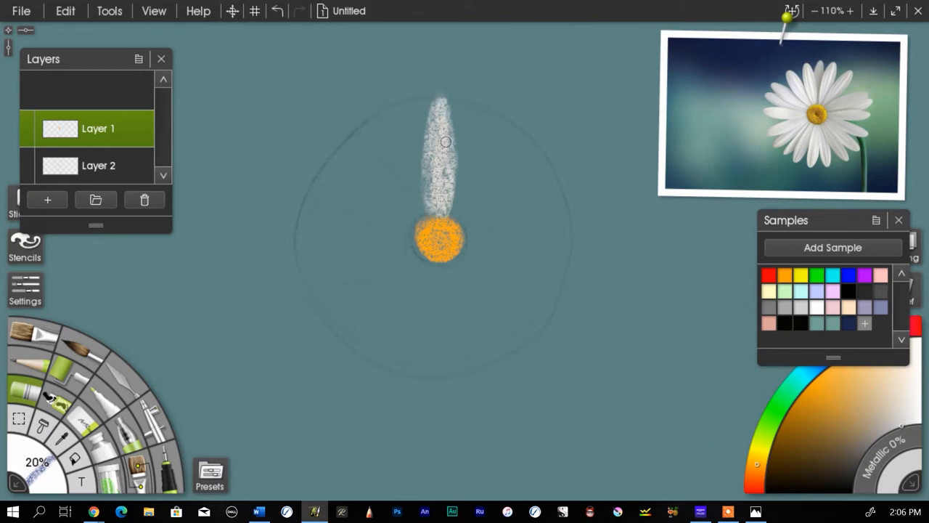
drag(447, 142, 443, 100)
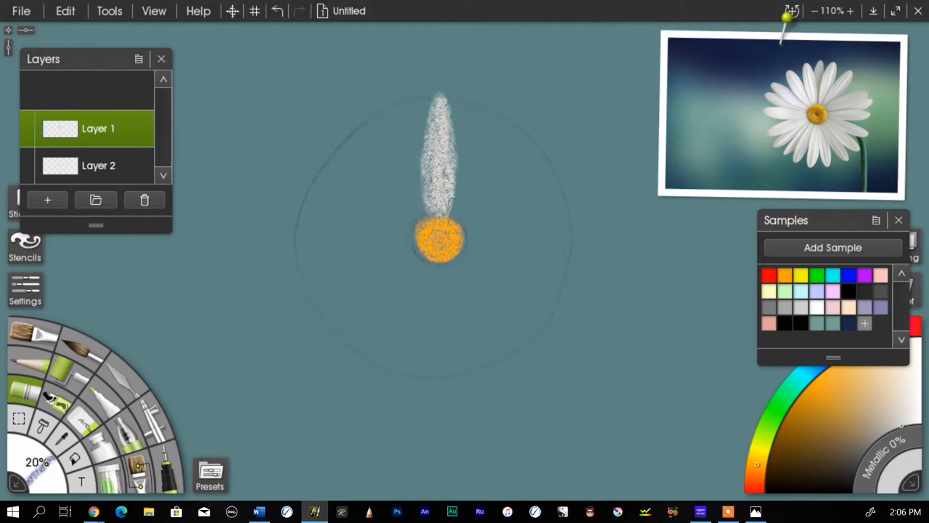
mouse_move(477, 157)
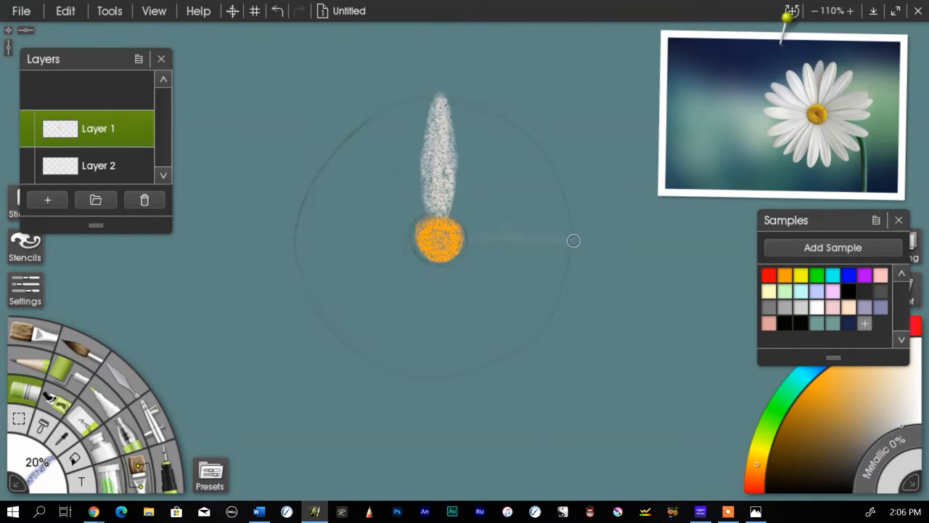
drag(574, 241, 471, 255)
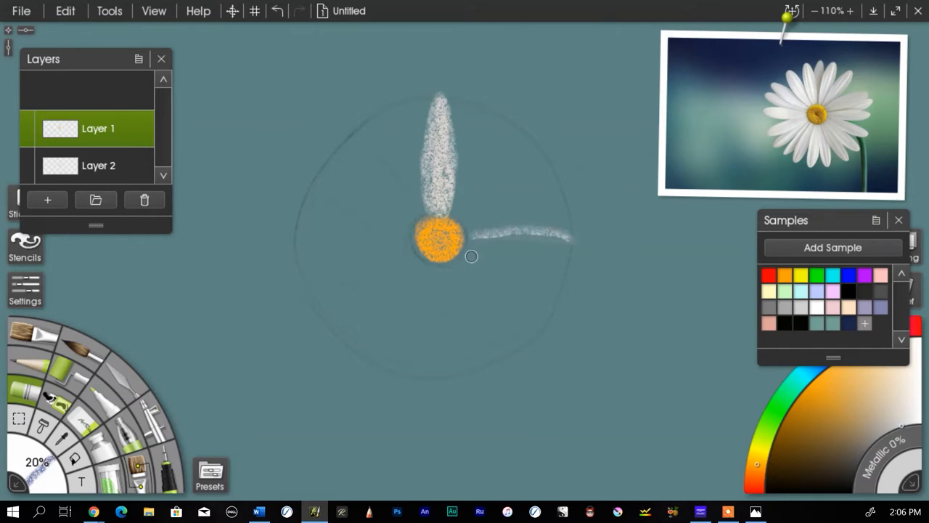
drag(470, 256, 521, 237)
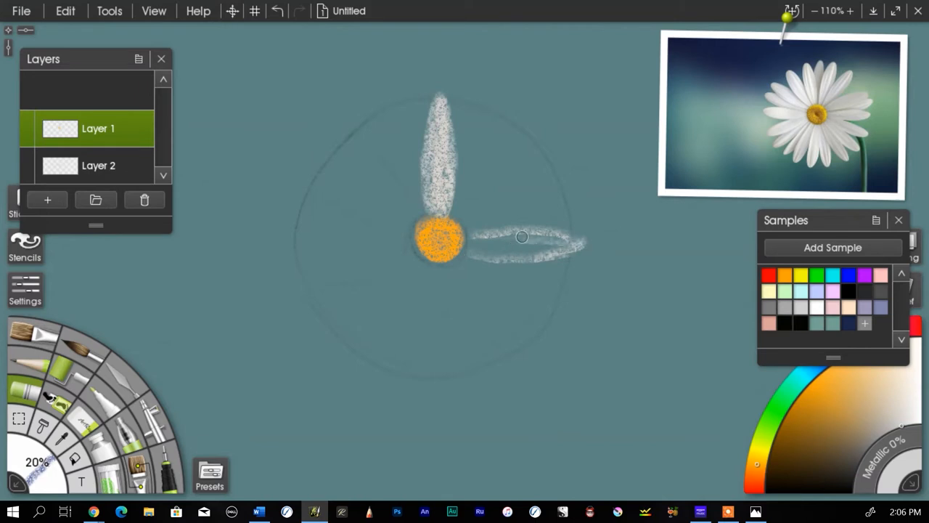
drag(521, 237, 503, 238)
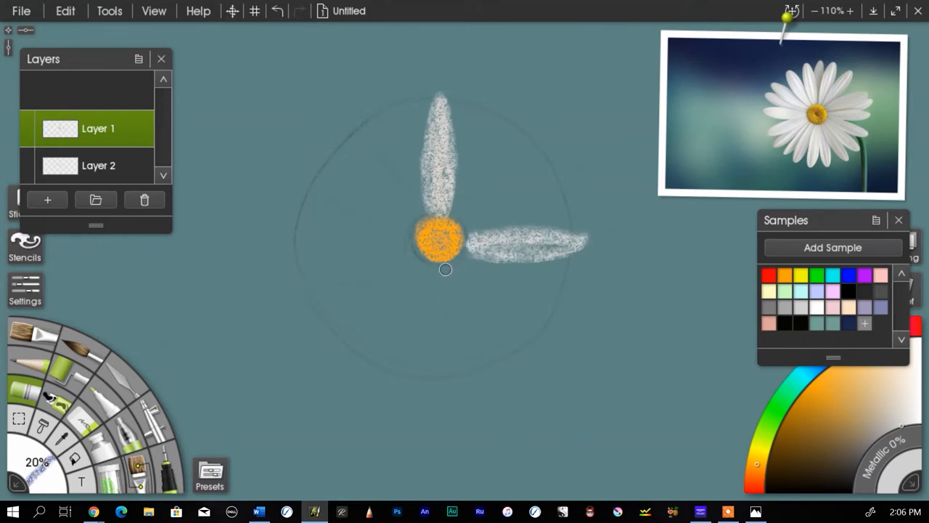
Paint the downward petal and the left-hand petal in white pastel
drag(446, 269, 443, 375)
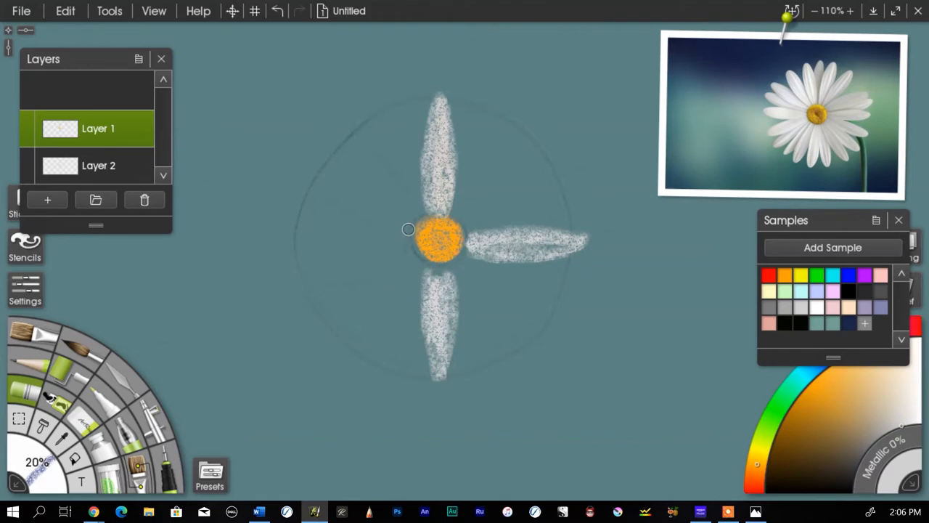
drag(409, 230, 304, 228)
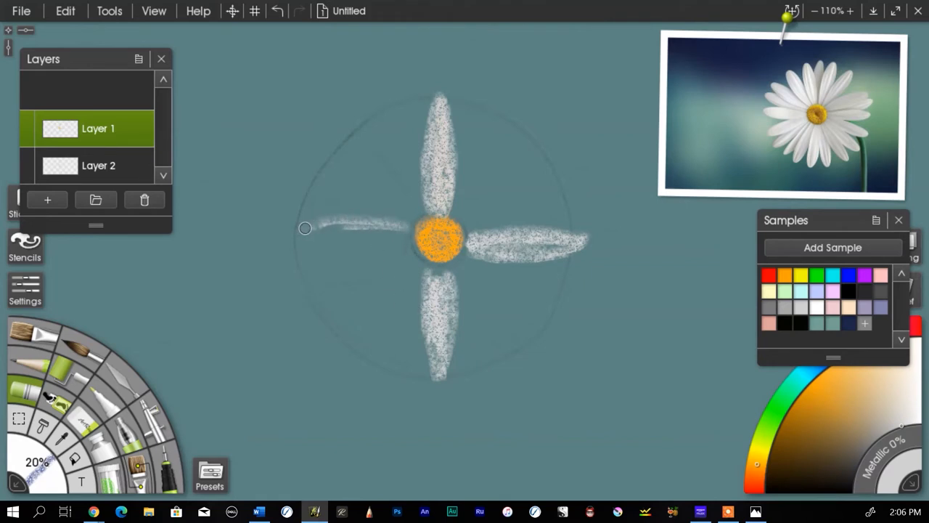
drag(305, 228, 401, 243)
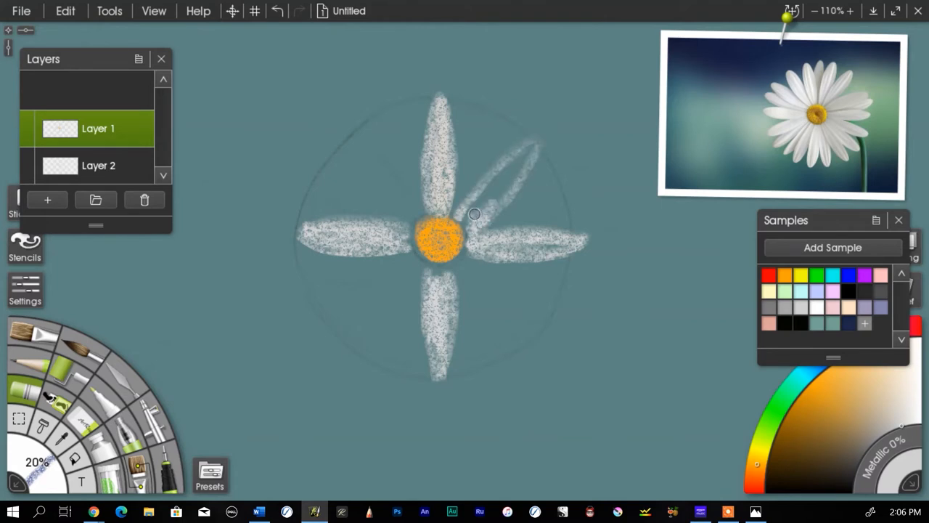
Add white diagonal petals toward the upper right, upper left and lower left
drag(476, 215, 540, 152)
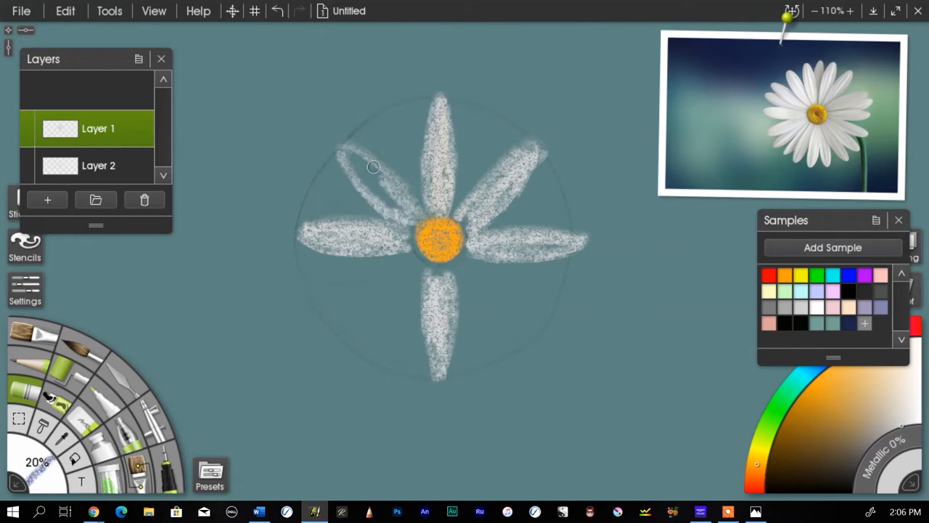
drag(372, 167, 340, 146)
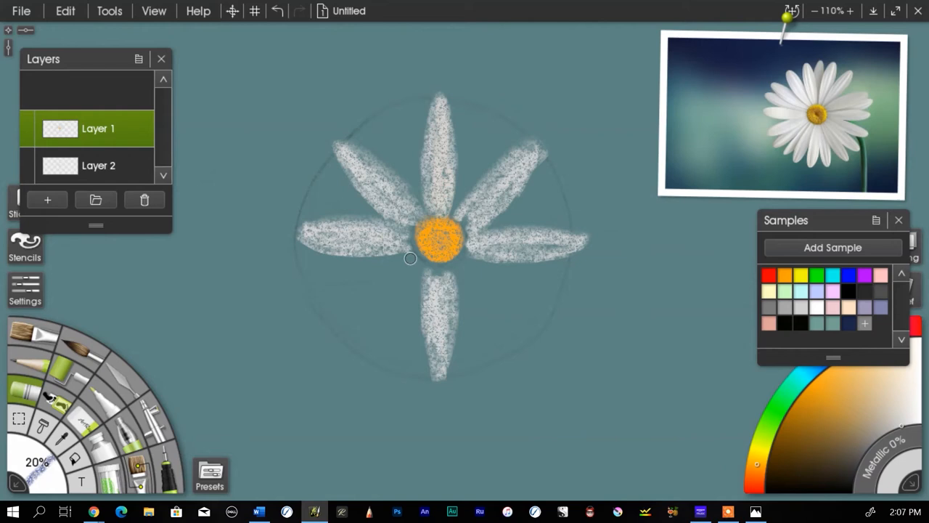
drag(409, 258, 363, 305)
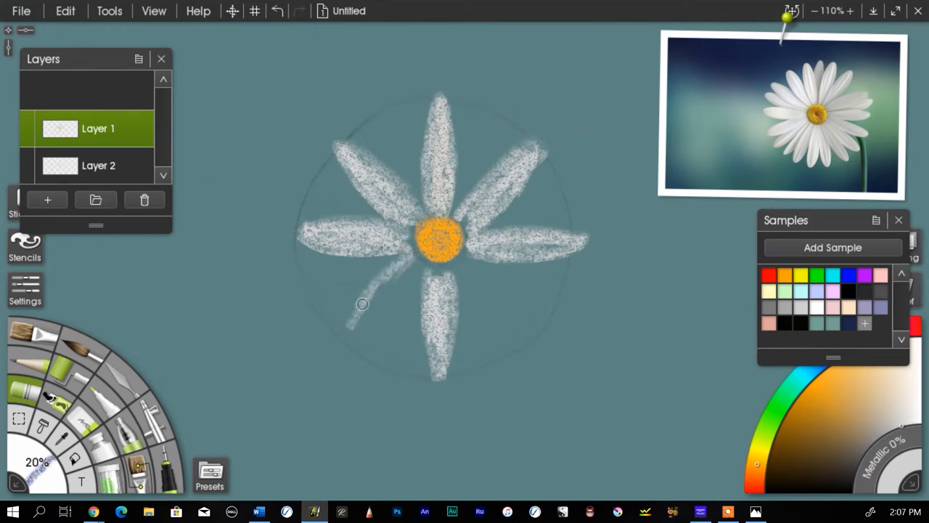
drag(363, 304, 346, 331)
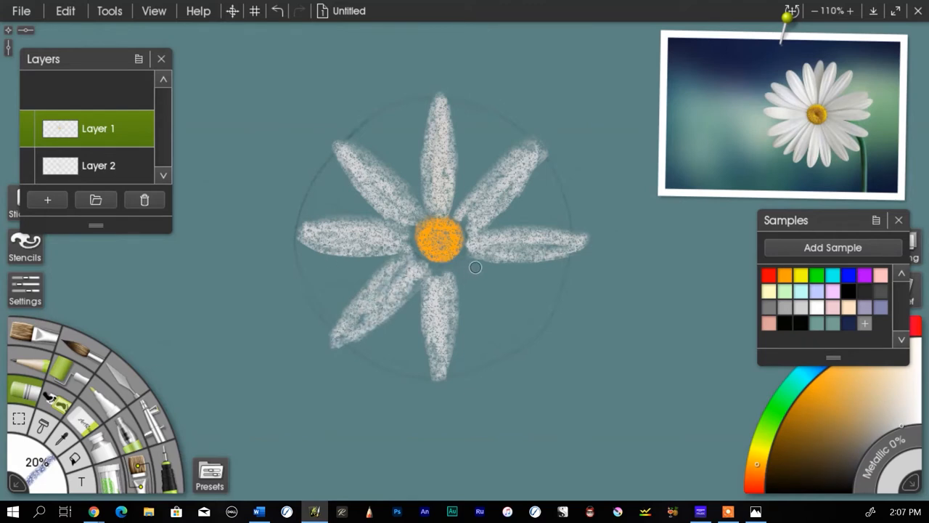
Paint the lower-right diagonal petal and build up more white over the petals
drag(472, 273, 531, 314)
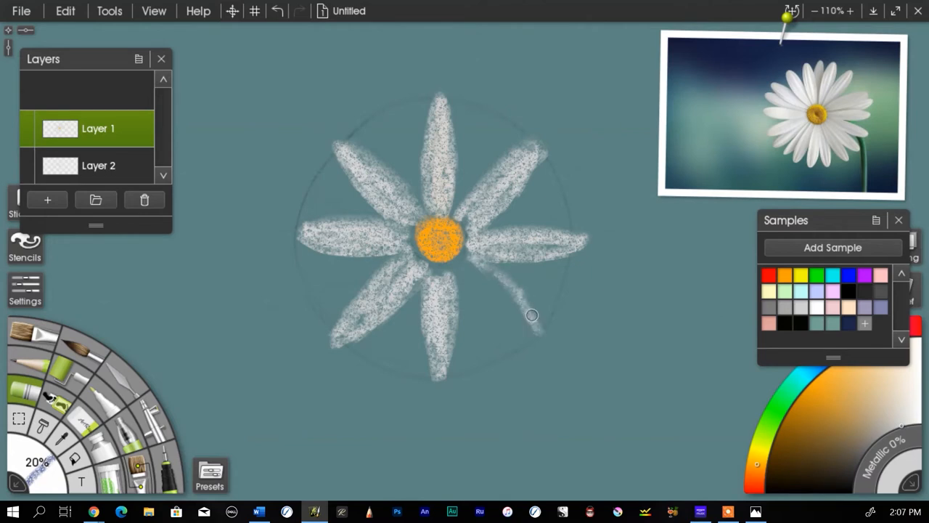
drag(531, 315, 502, 328)
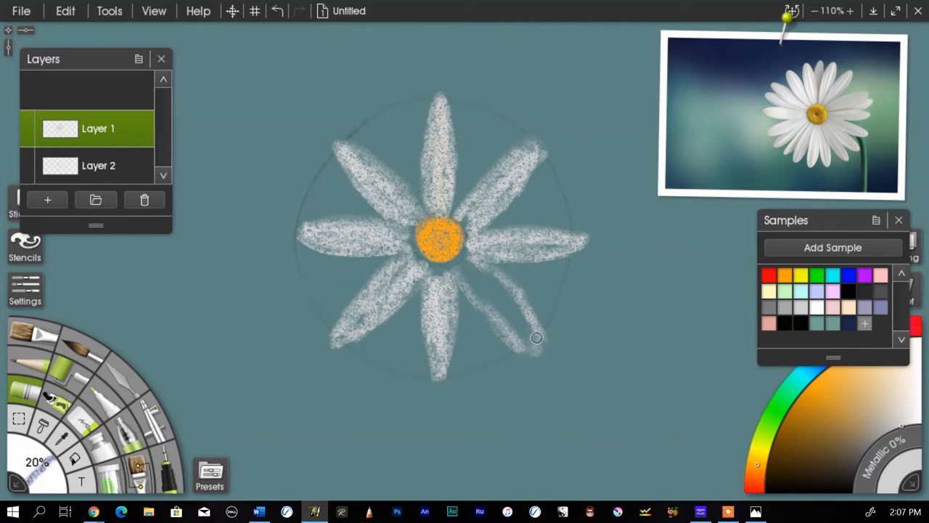
drag(537, 337, 507, 312)
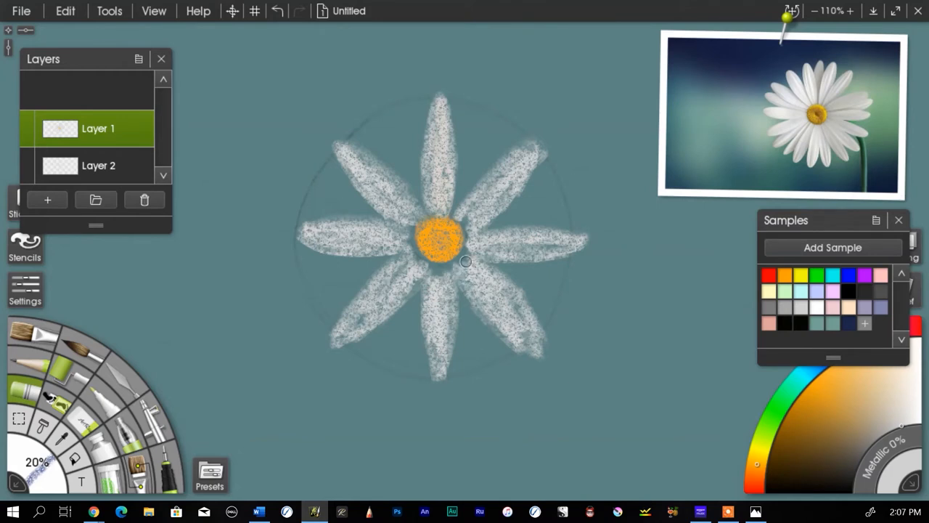
drag(466, 262, 414, 253)
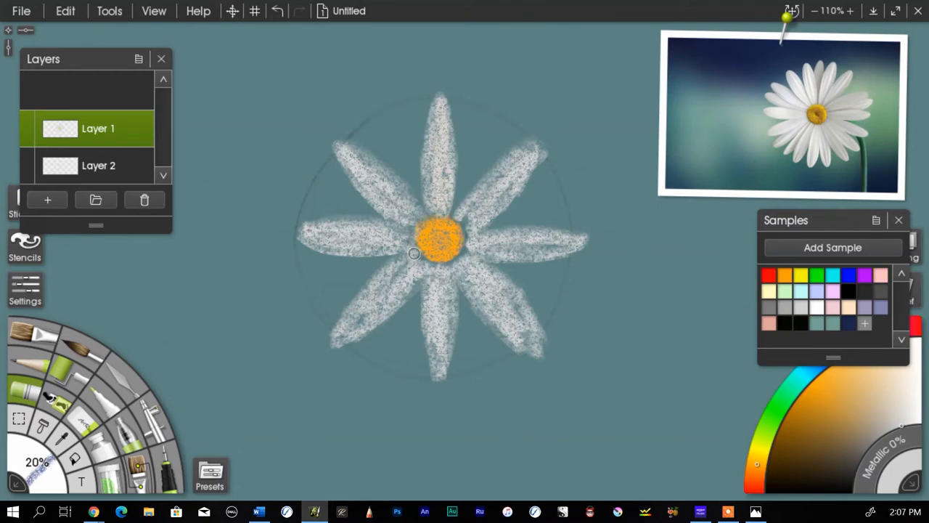
drag(414, 252, 468, 221)
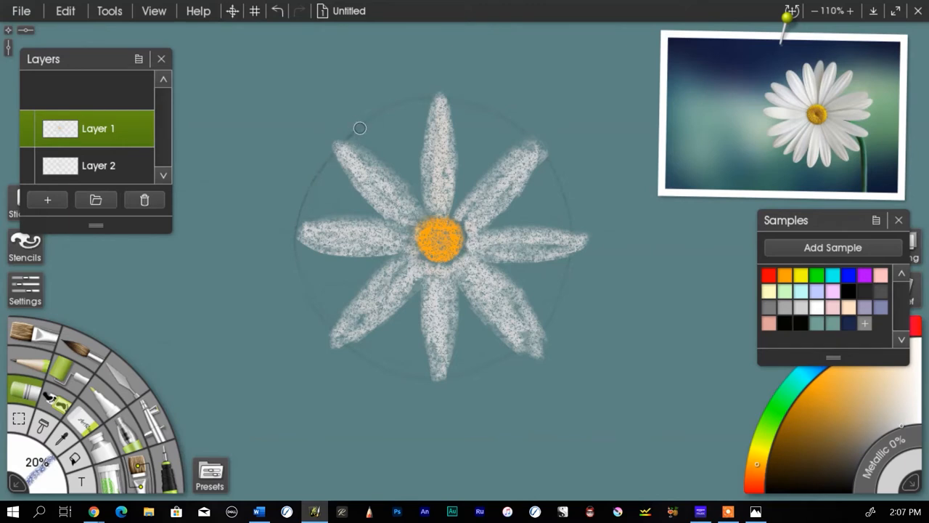
mouse_move(589, 152)
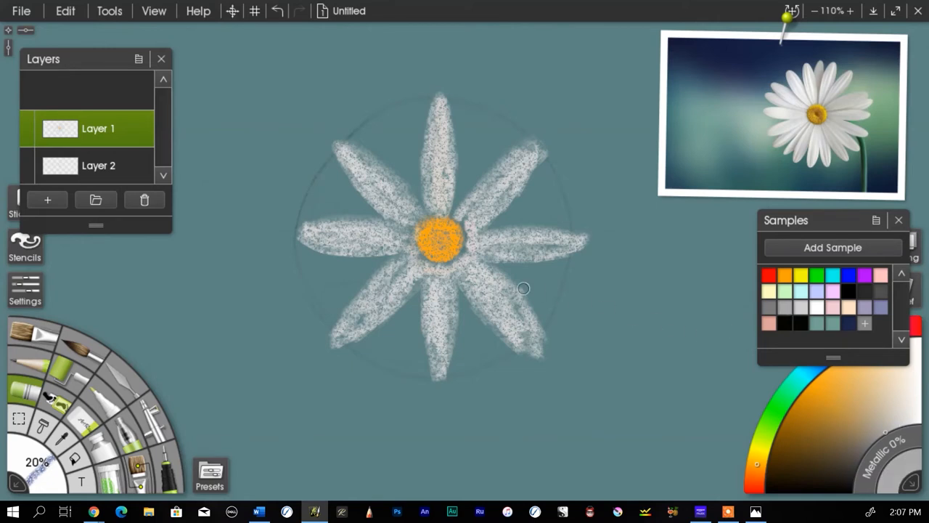
mouse_move(407, 118)
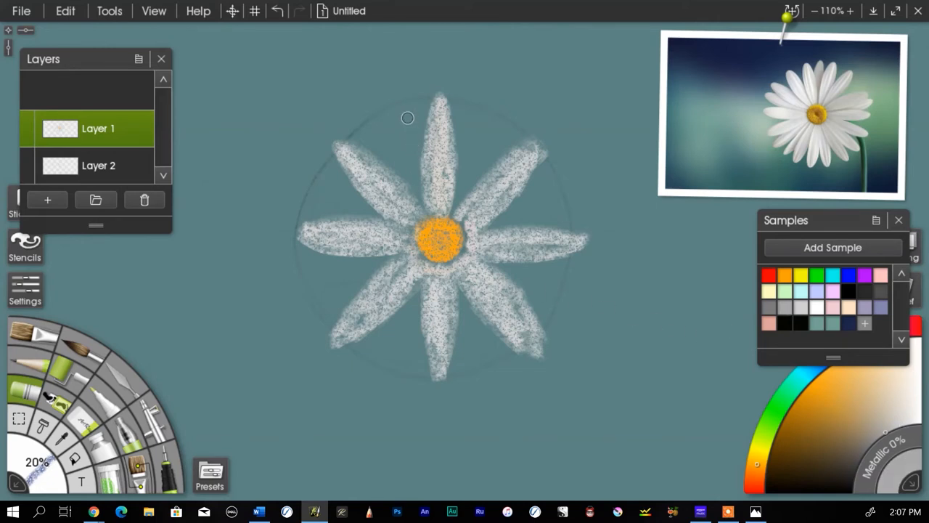
mouse_move(420, 149)
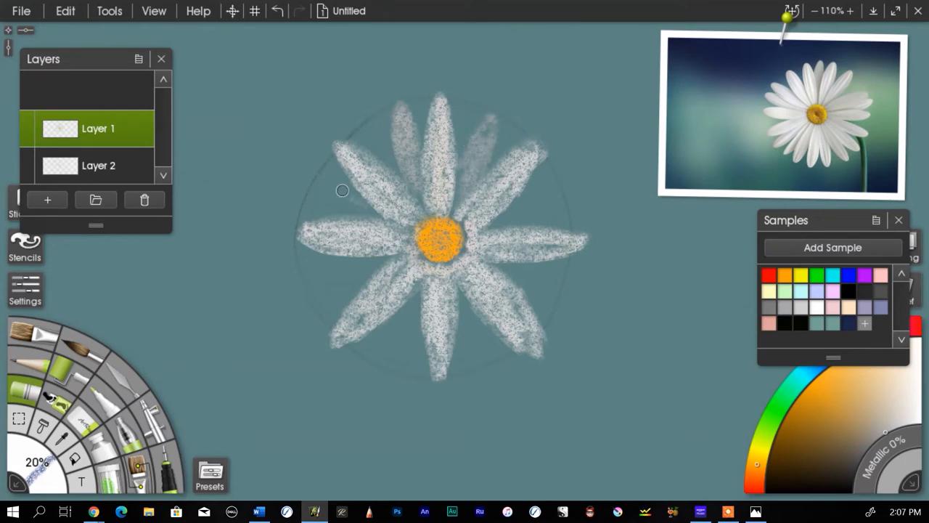
Add slim white petals in the upper-left and lower-left gaps between the main petals
drag(342, 190, 354, 212)
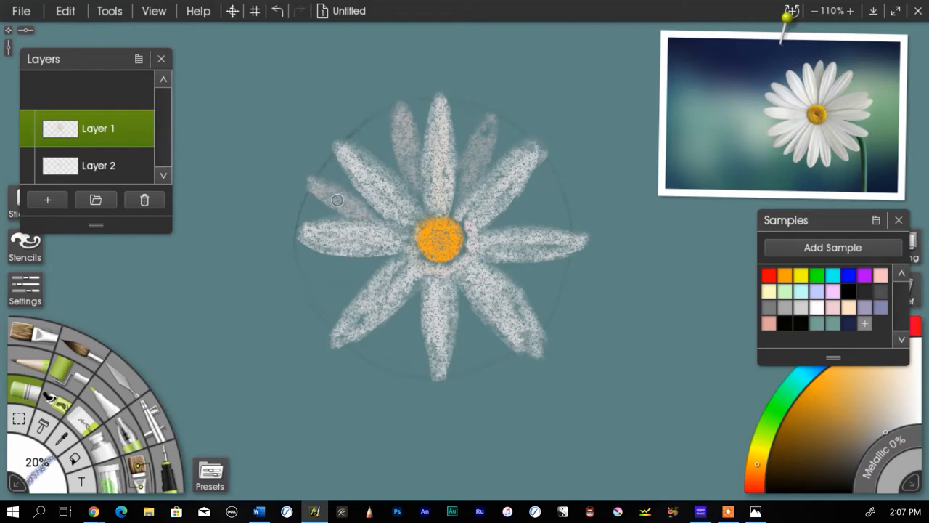
mouse_move(496, 221)
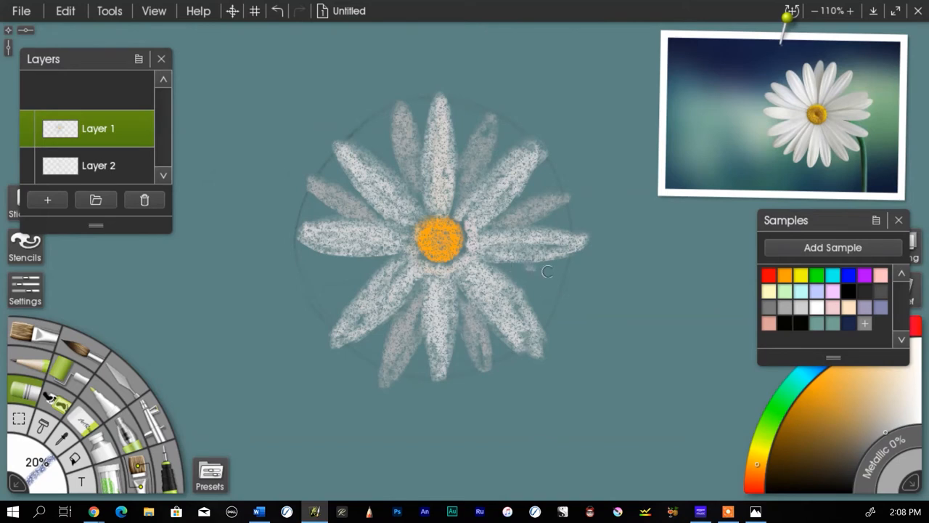
mouse_move(525, 283)
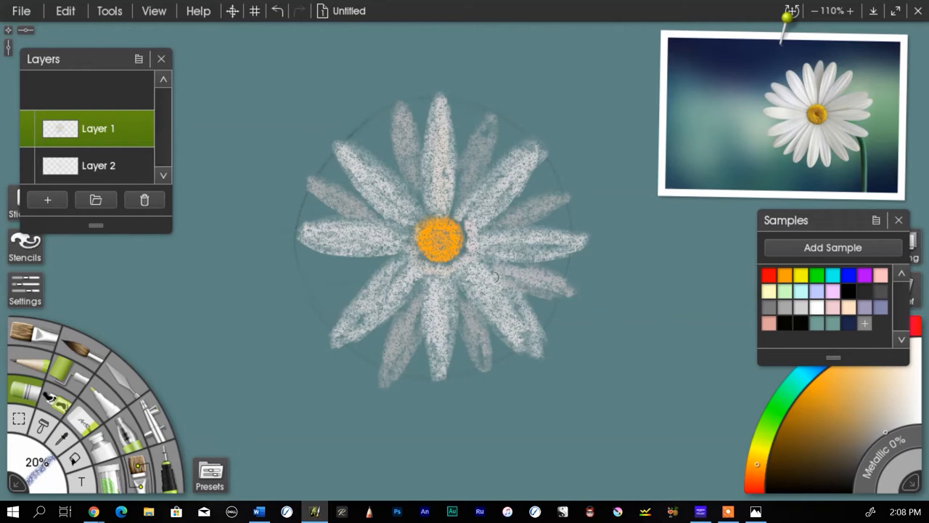
mouse_move(313, 299)
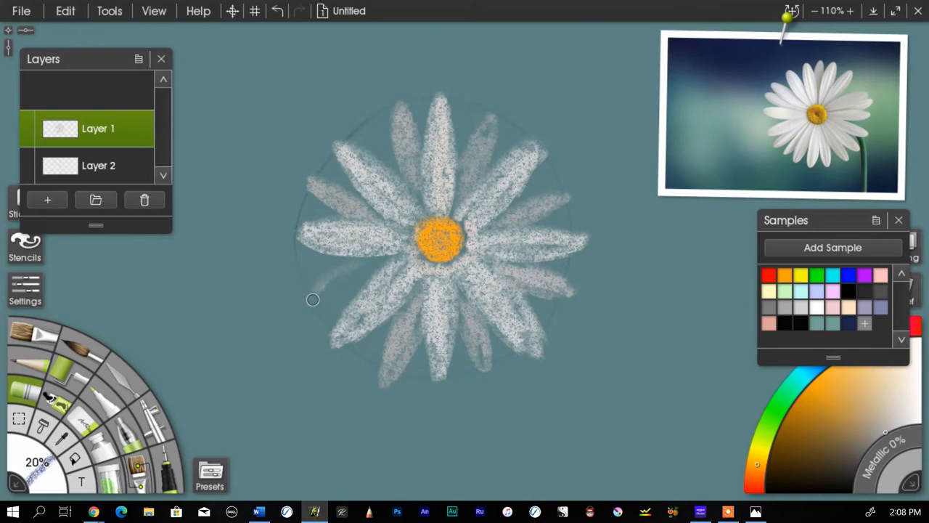
drag(313, 299, 357, 273)
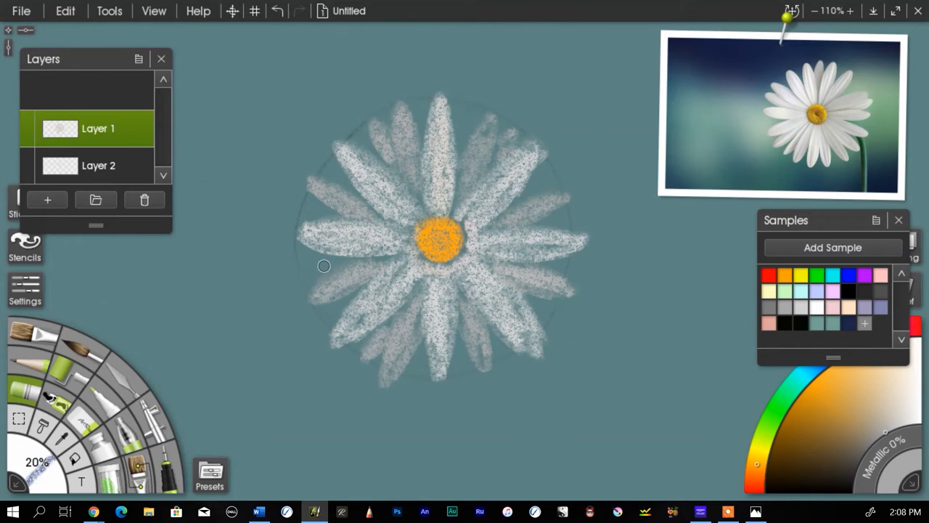
mouse_move(337, 262)
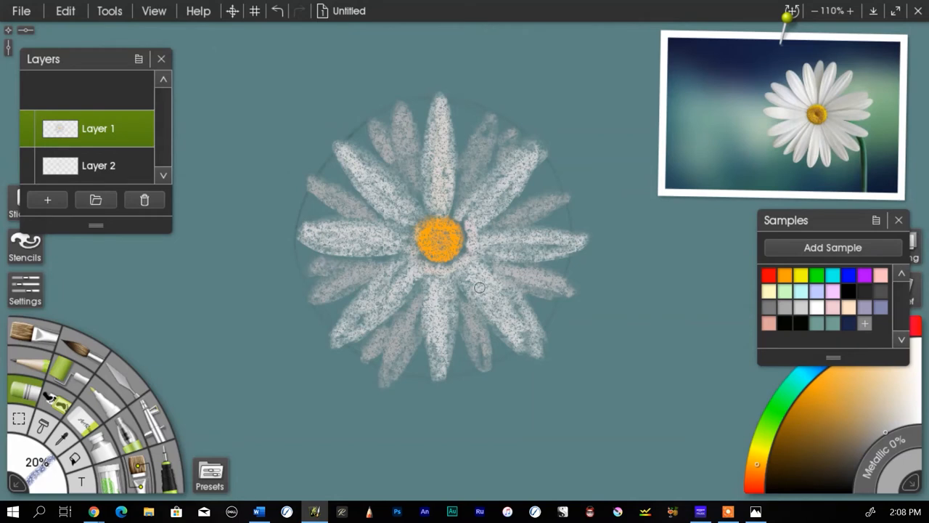
mouse_move(337, 161)
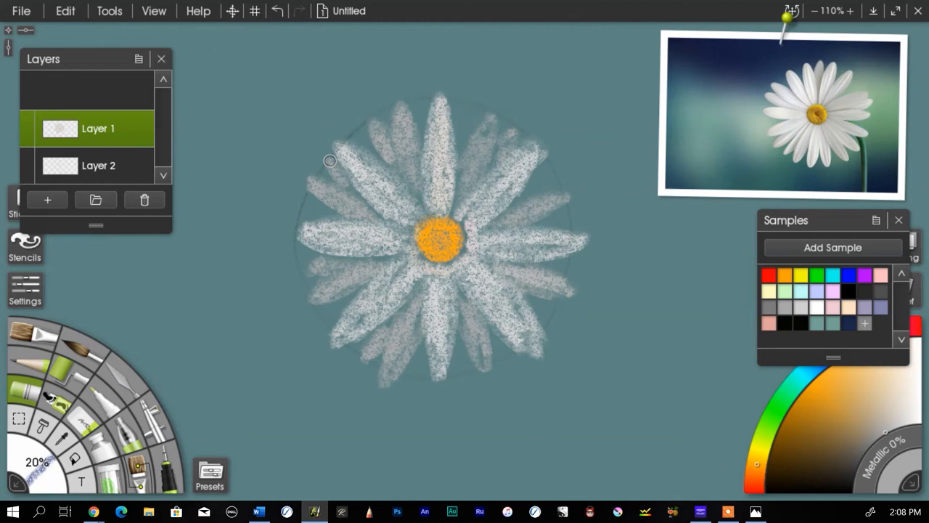
mouse_move(67, 111)
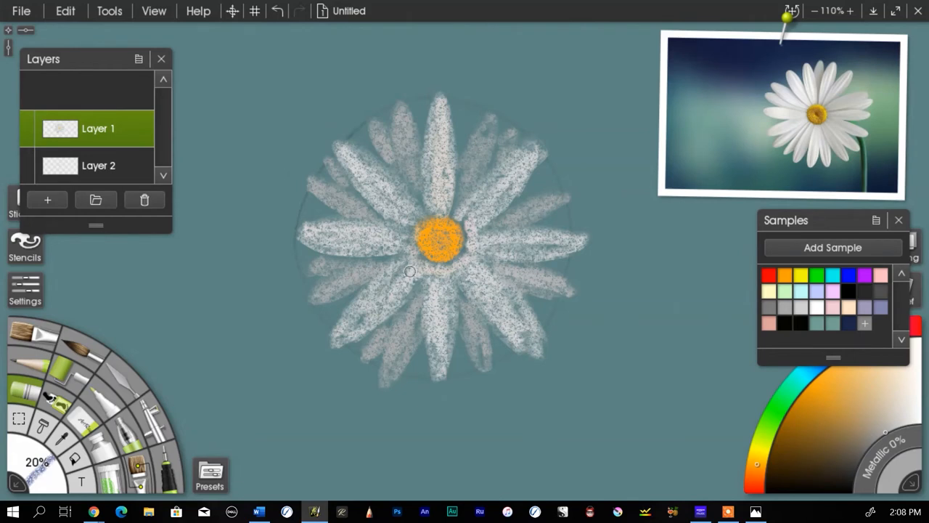
mouse_move(753, 381)
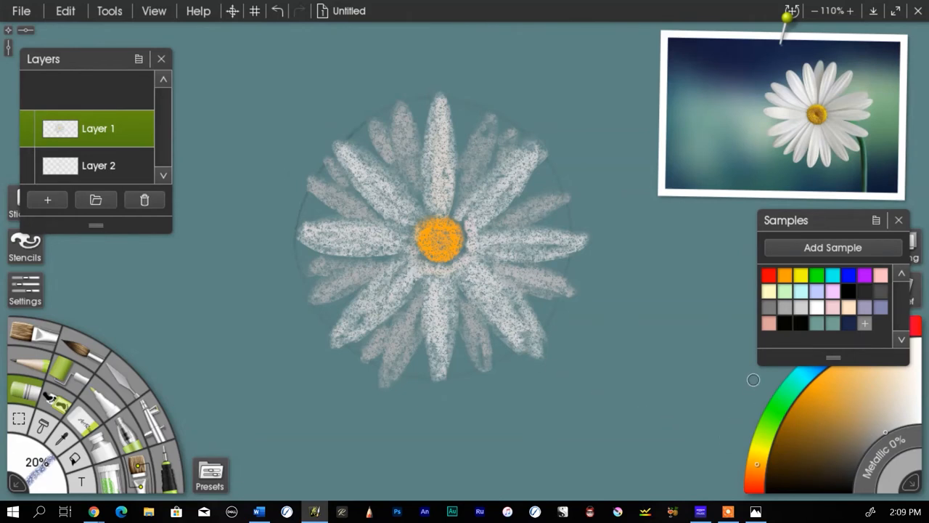
mouse_move(767, 410)
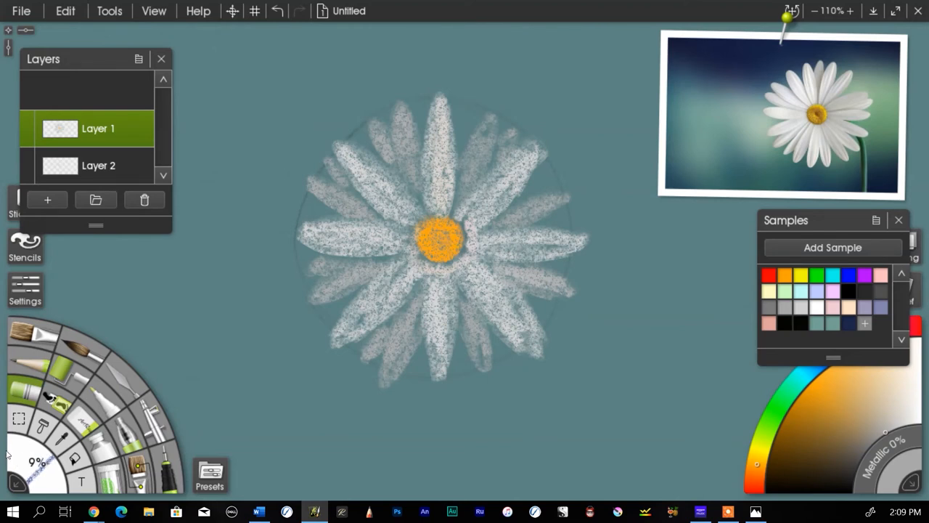
mouse_move(17, 420)
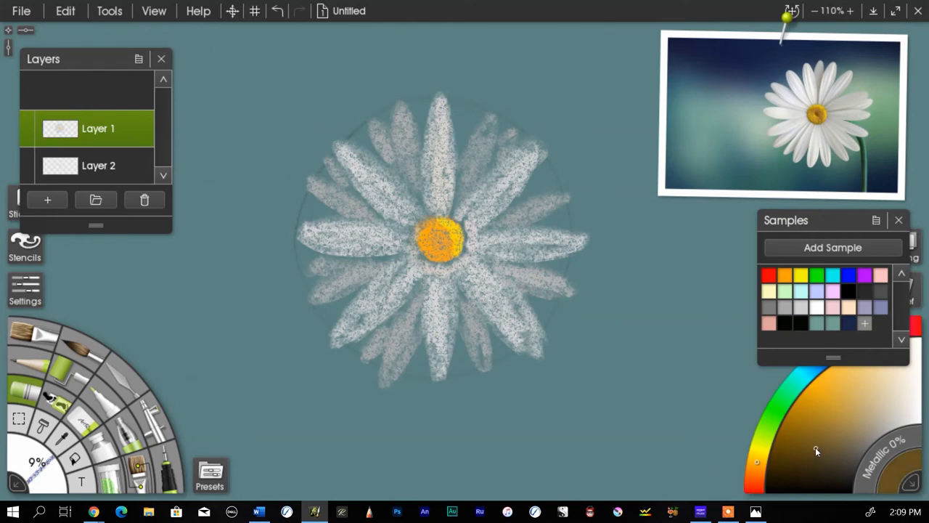
mouse_move(803, 435)
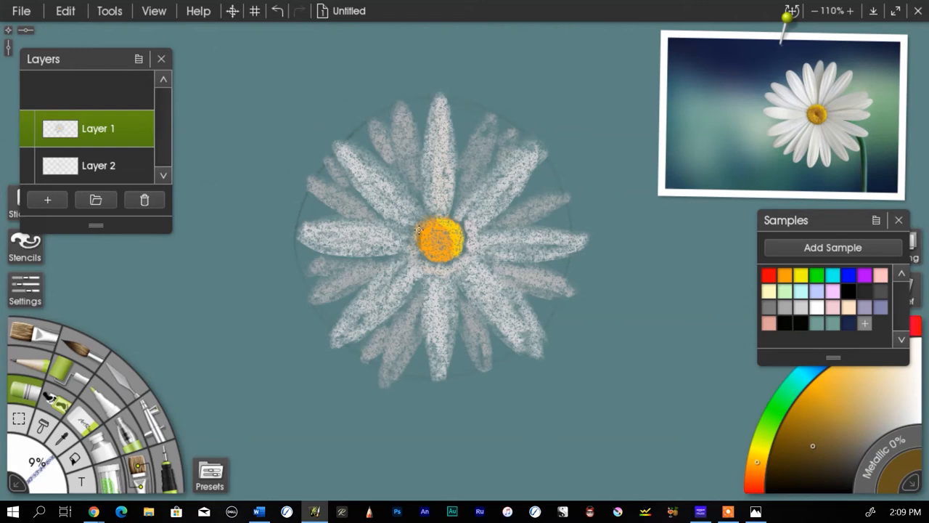
Dab darker orange shading around the edge of the flower centre
drag(418, 230, 442, 261)
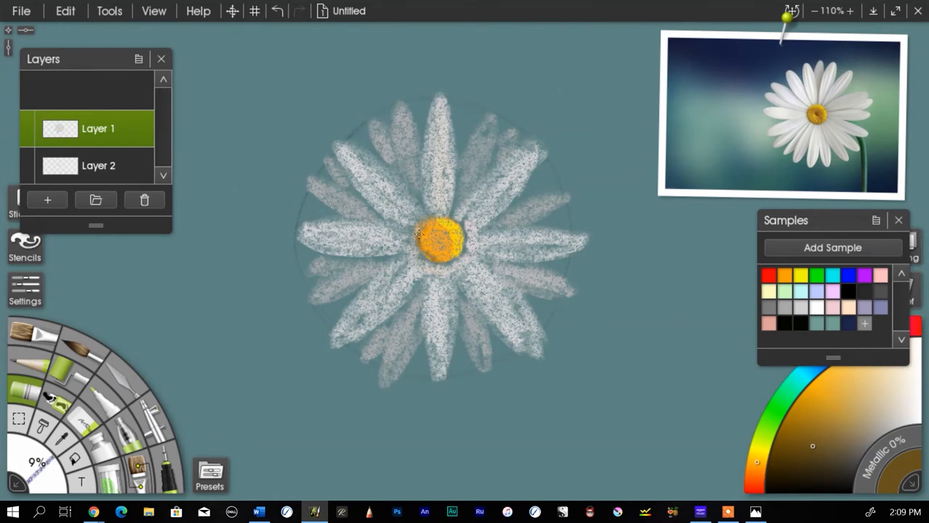
drag(419, 234, 434, 262)
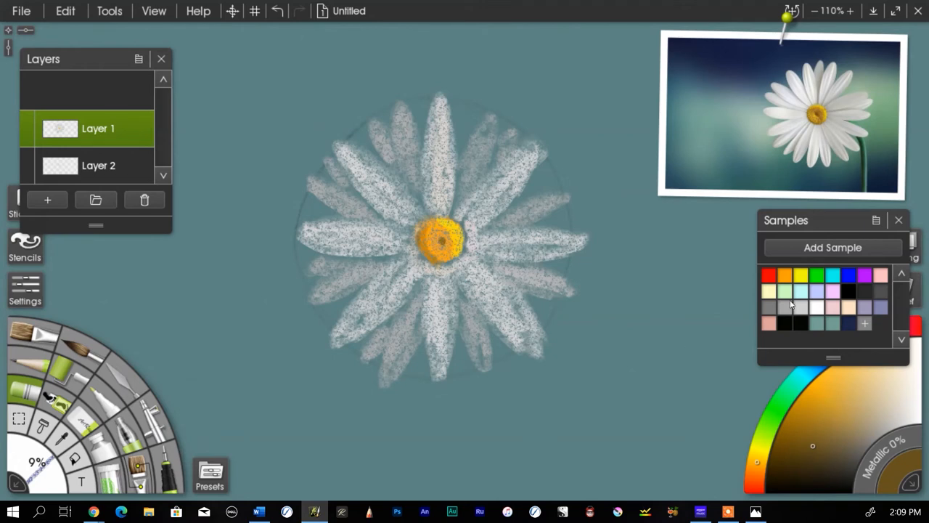
mouse_move(819, 411)
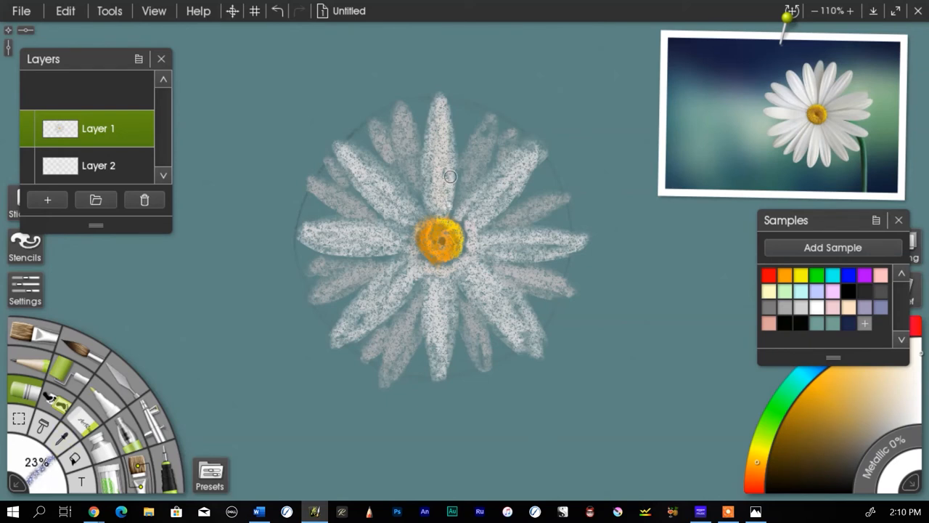
Stroke light grey shading over the centre and the lower, upper and left petals
drag(448, 177, 447, 139)
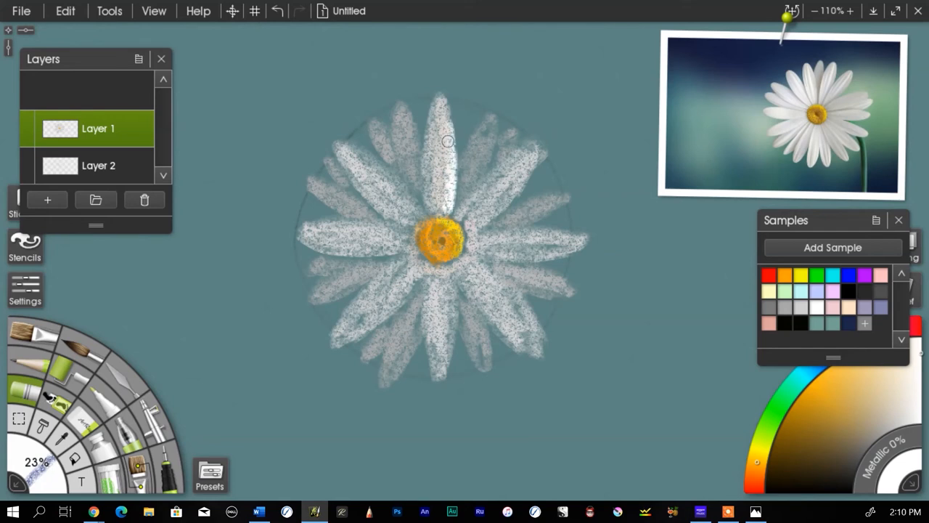
drag(447, 142, 610, 87)
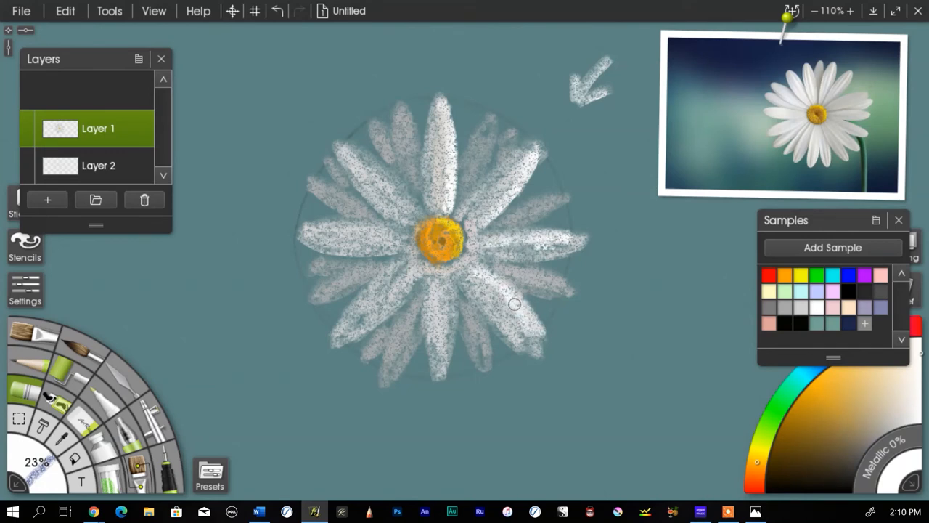
drag(513, 304, 437, 313)
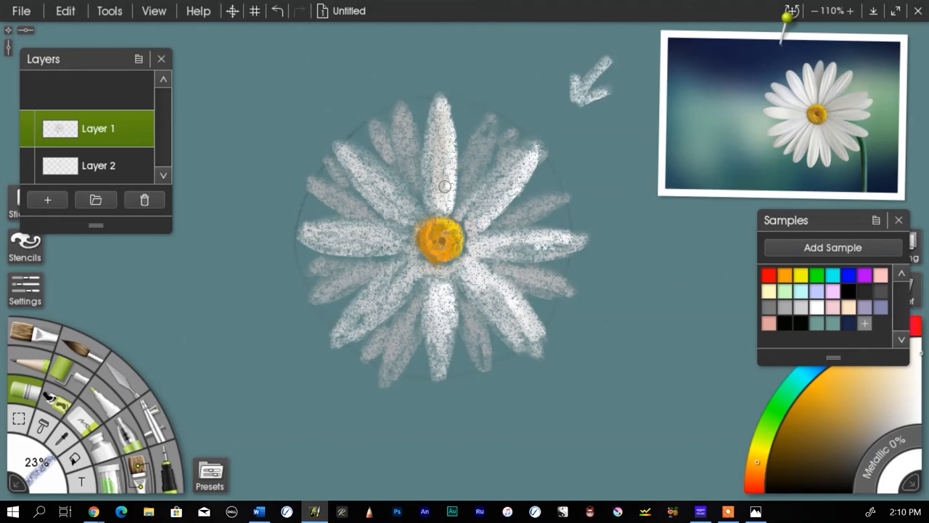
drag(444, 186, 413, 193)
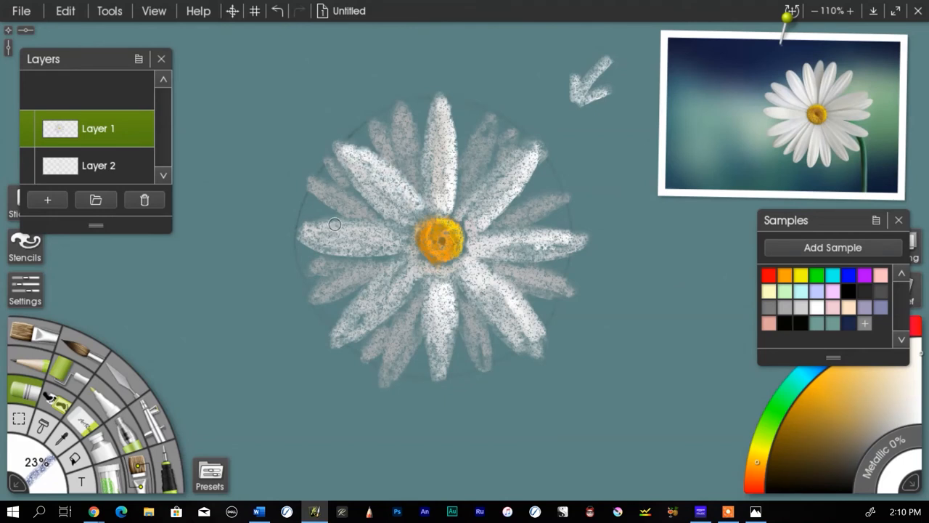
drag(334, 224, 406, 220)
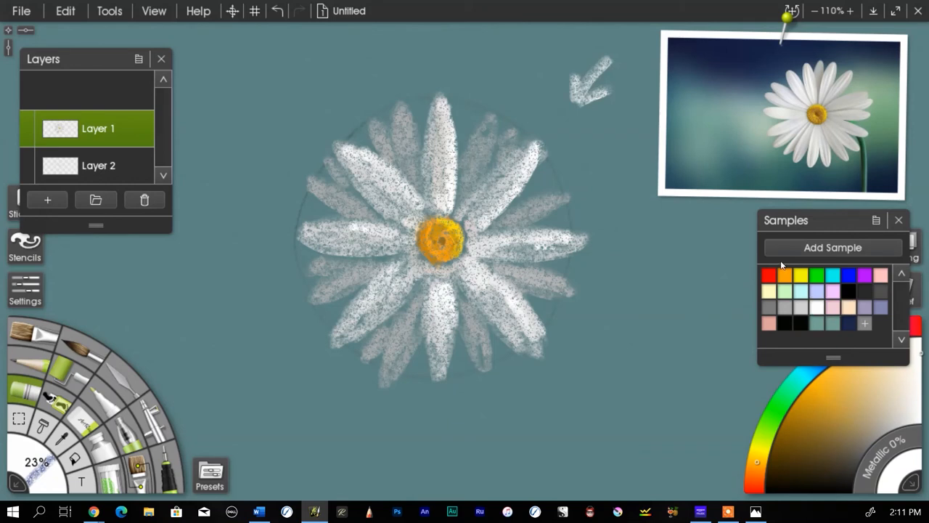
mouse_move(474, 172)
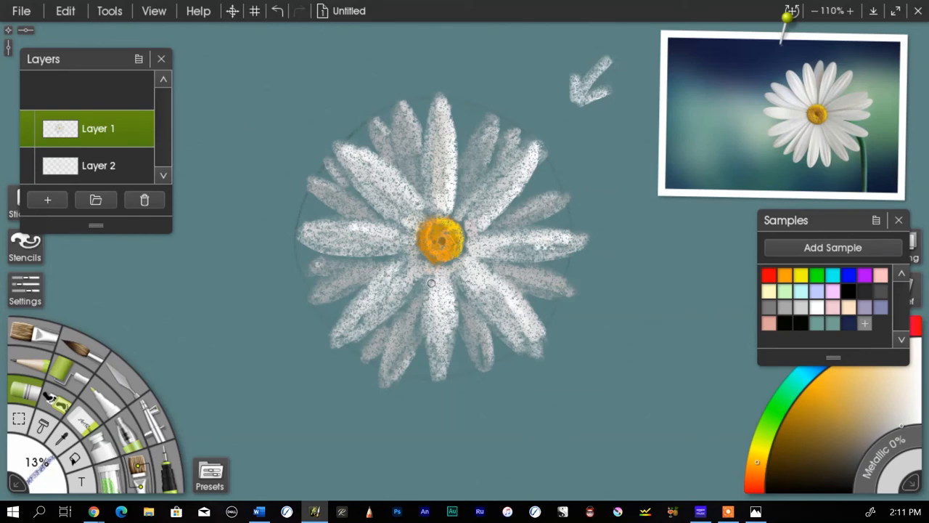
mouse_move(371, 300)
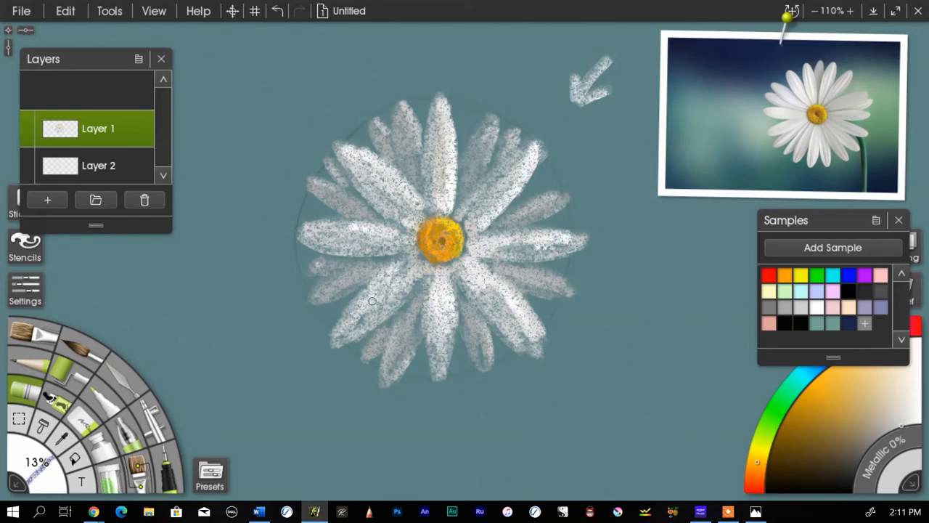
mouse_move(446, 139)
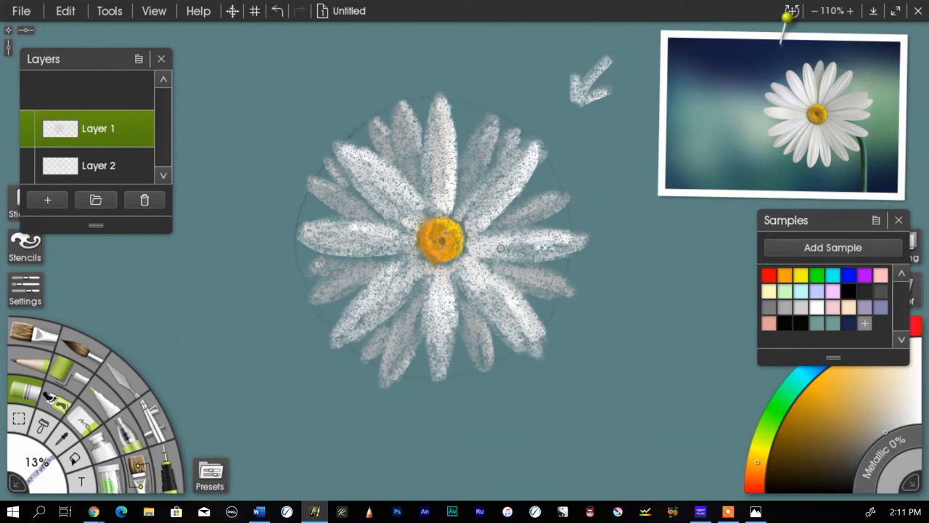
mouse_move(438, 124)
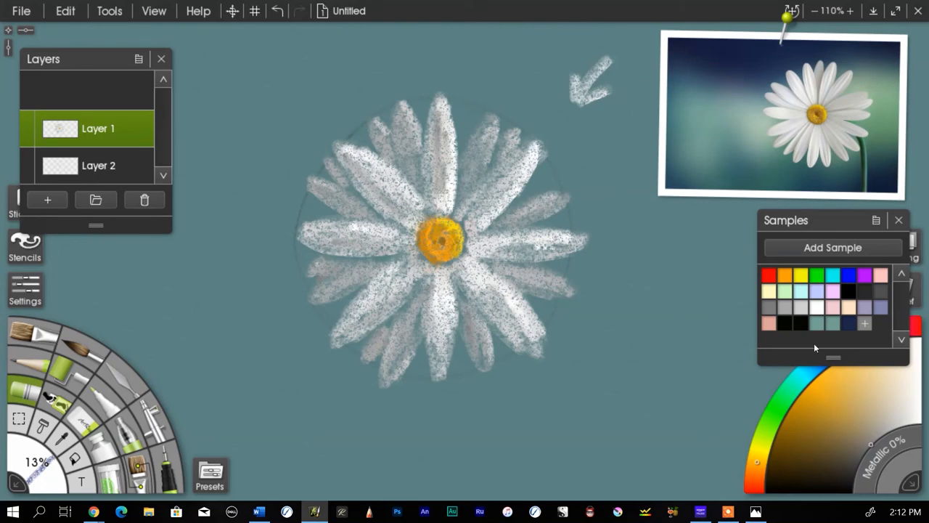
mouse_move(785, 389)
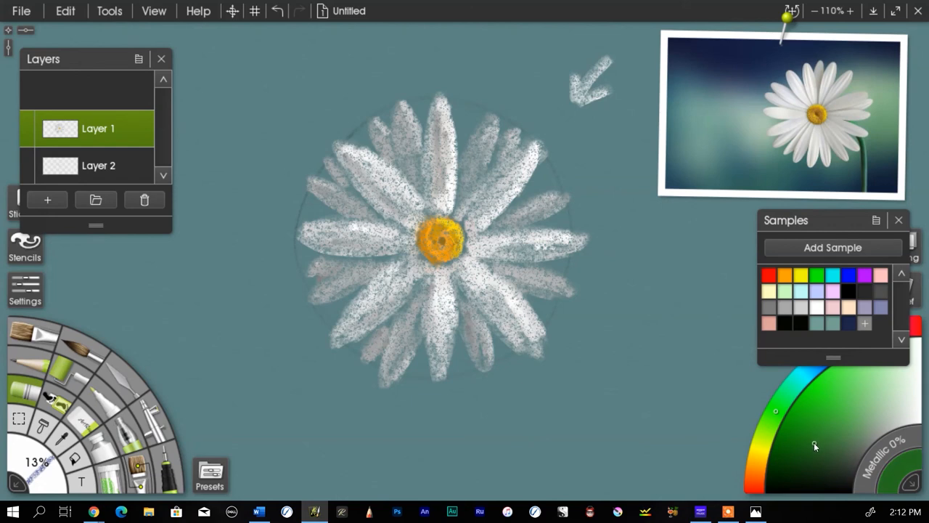
mouse_move(804, 453)
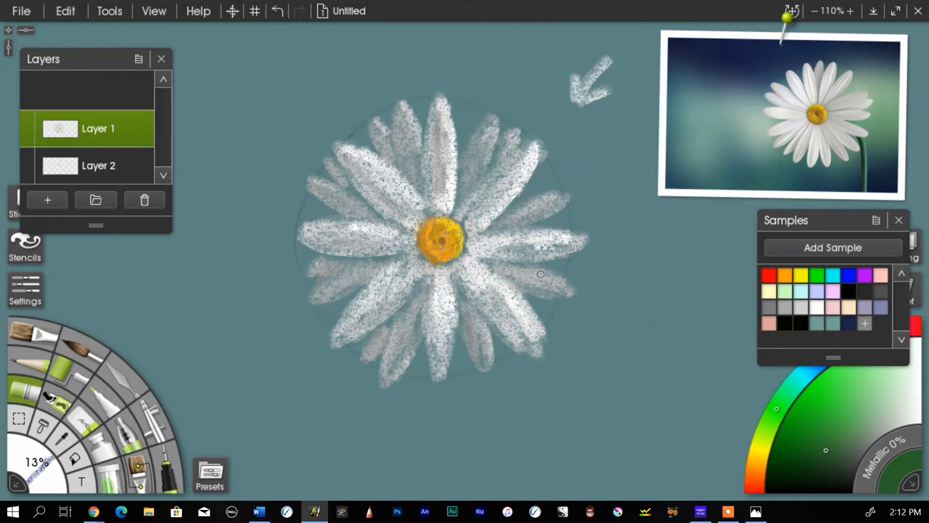
mouse_move(556, 269)
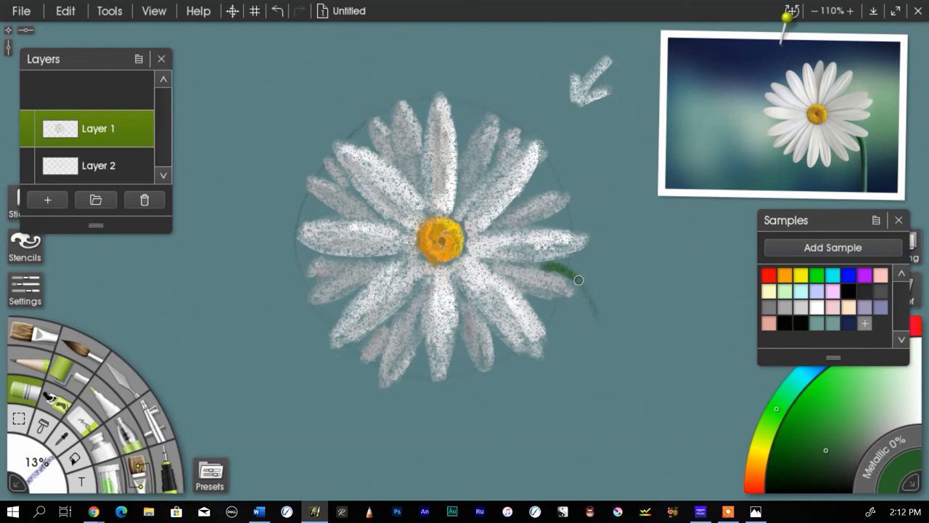
Draw a green pastel stem curving from the daisy's lower right to the canvas bottom
drag(578, 278, 621, 468)
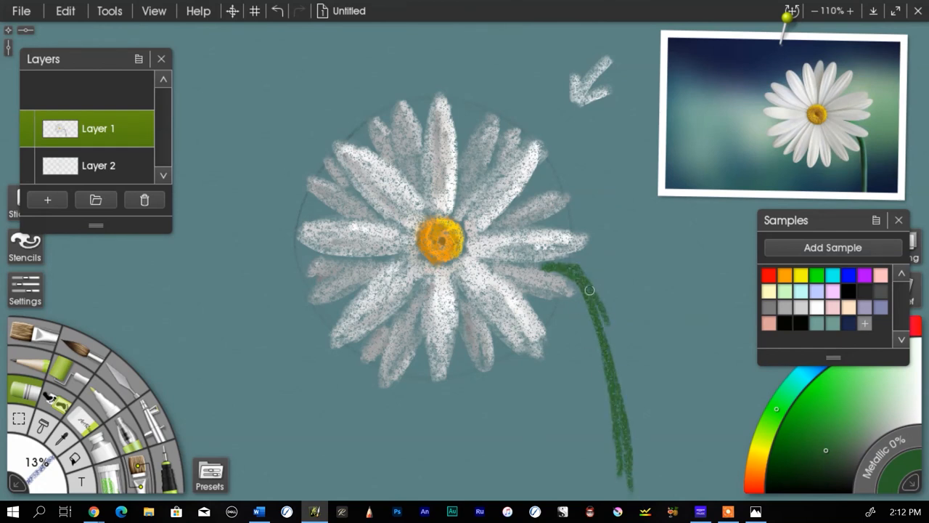
drag(588, 290, 621, 470)
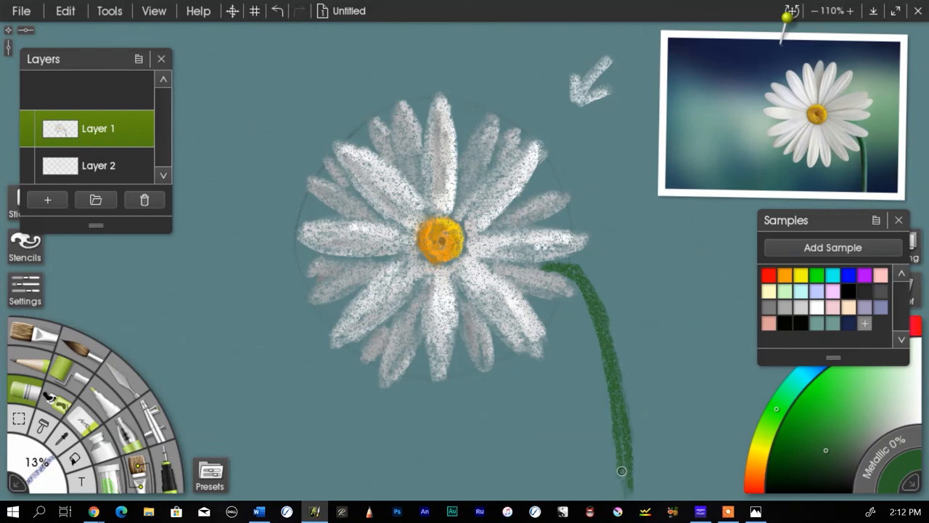
mouse_move(804, 285)
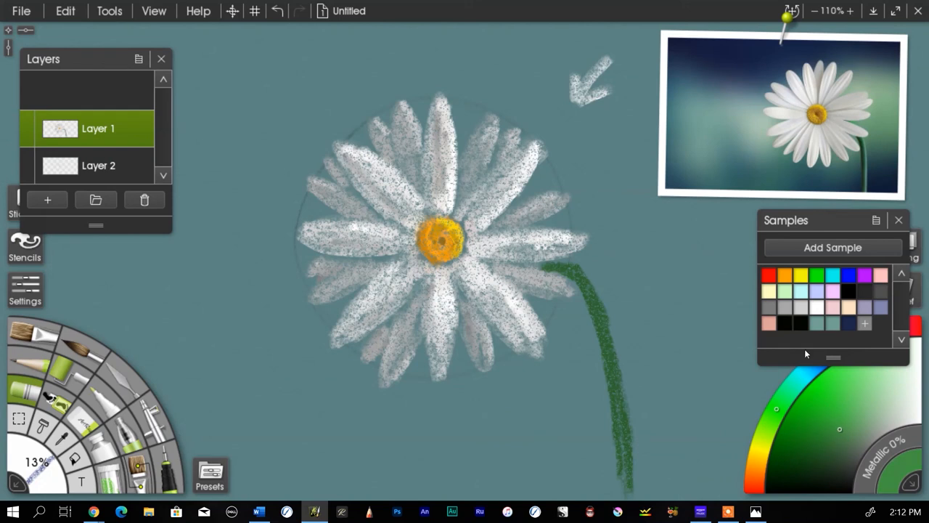
Thicken the stem with lighter green strokes and add yellow-green highlights along it
click(791, 397)
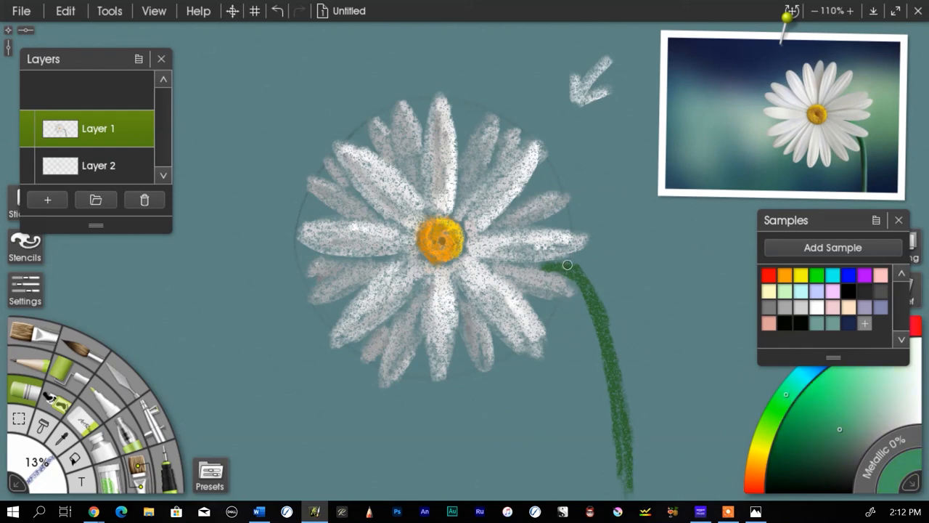
drag(569, 264, 603, 303)
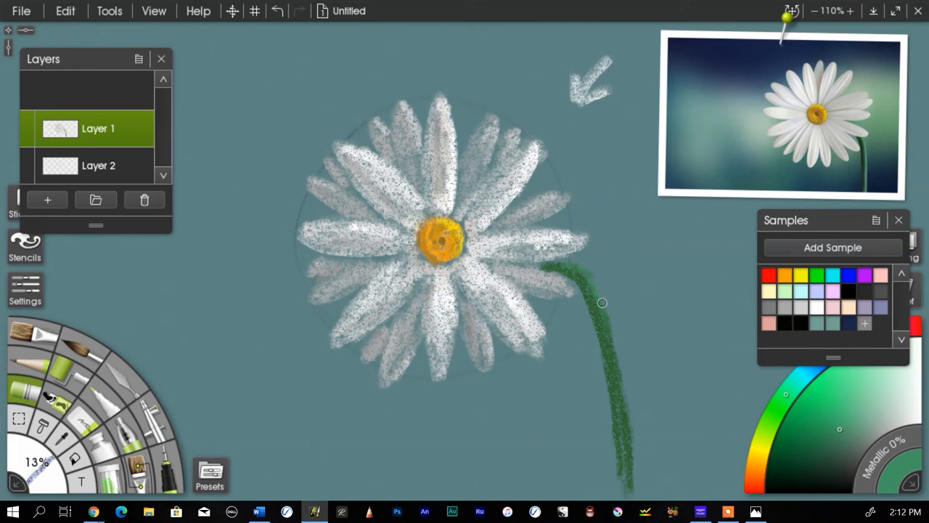
drag(601, 304, 630, 461)
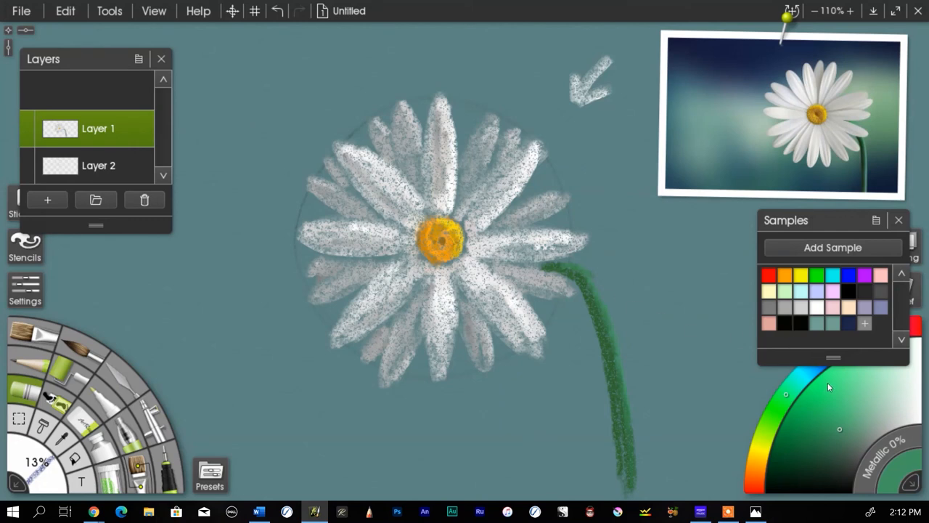
mouse_move(818, 467)
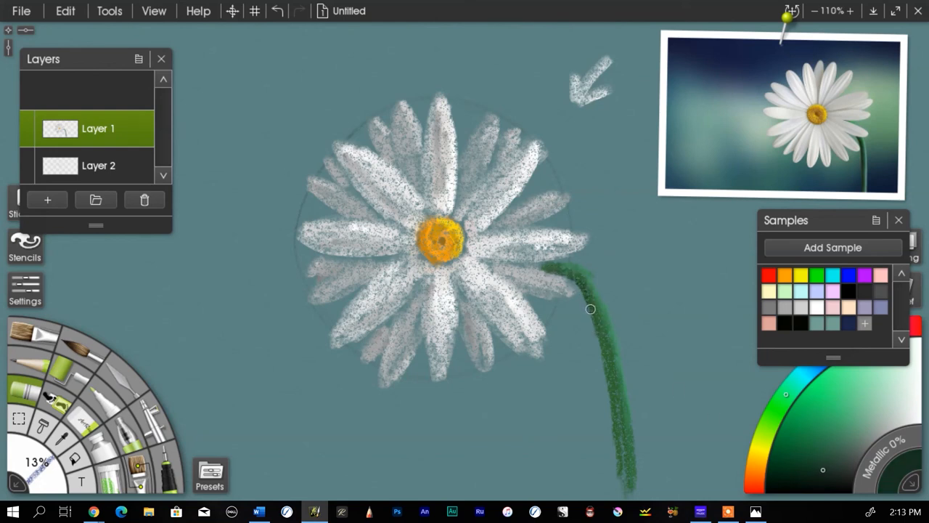
drag(591, 309, 621, 468)
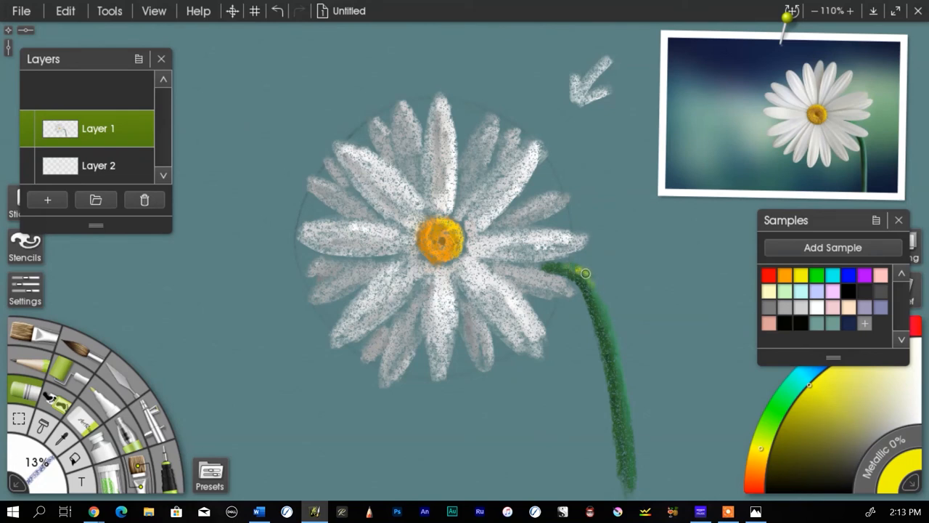
drag(585, 273, 600, 291)
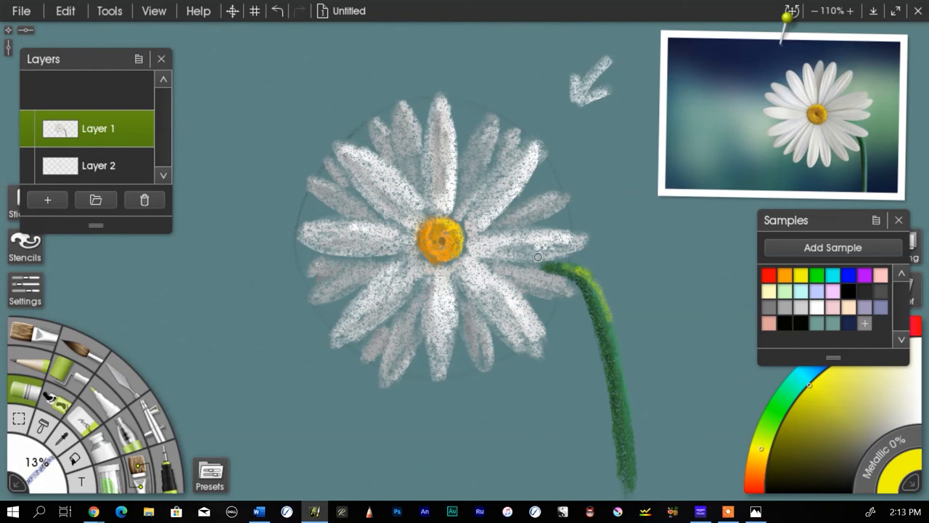
mouse_move(281, 116)
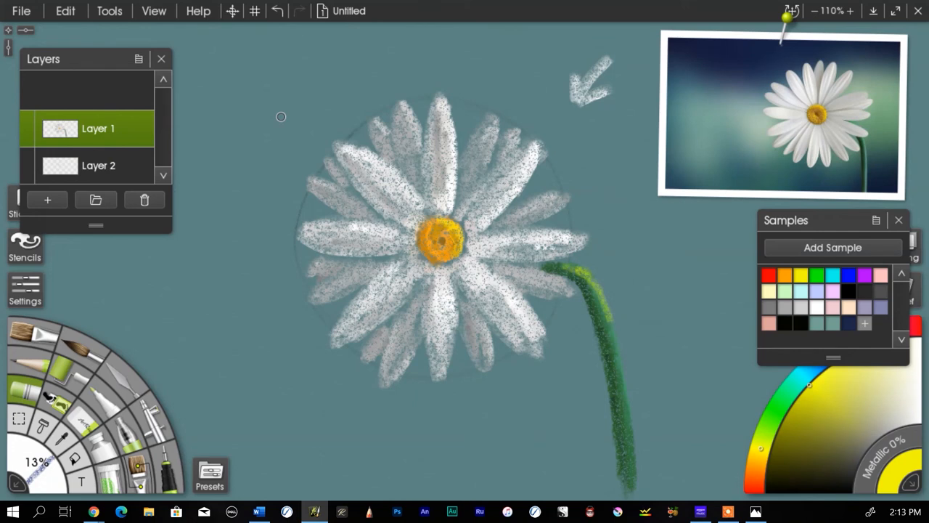
mouse_move(337, 98)
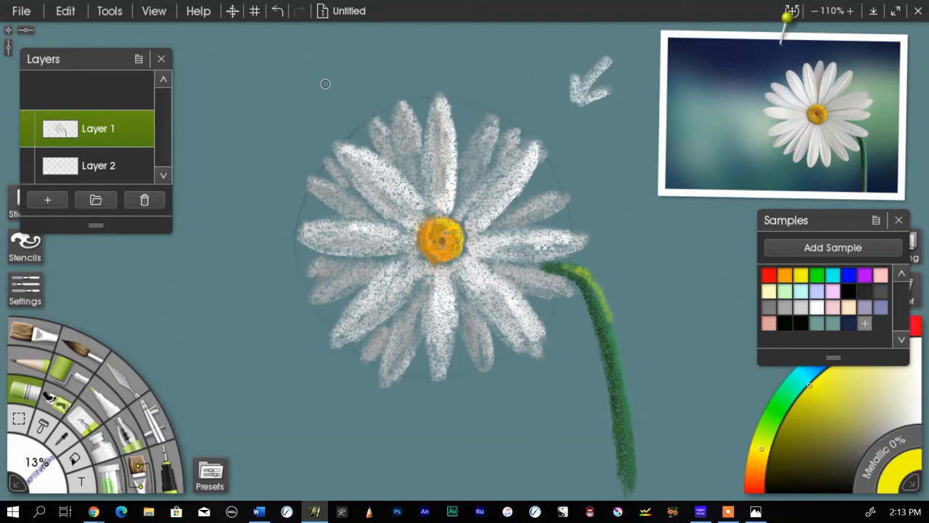
mouse_move(328, 76)
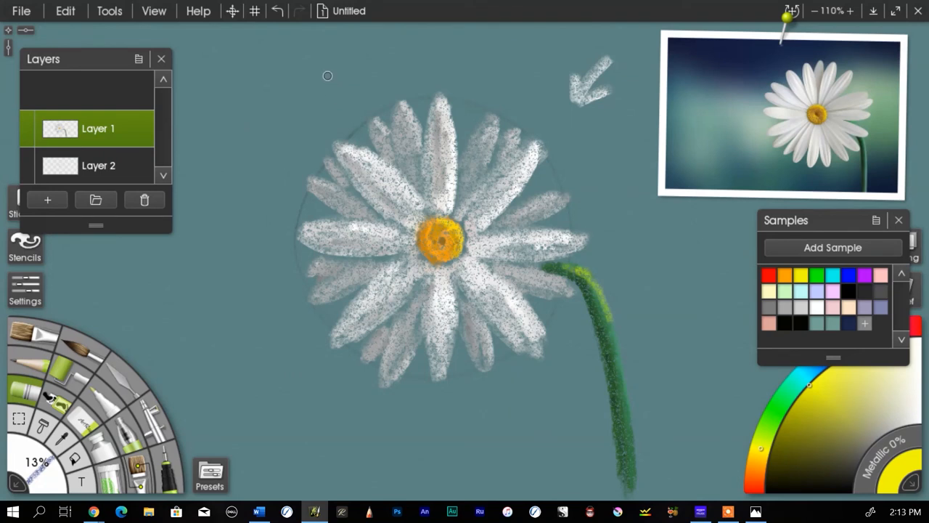